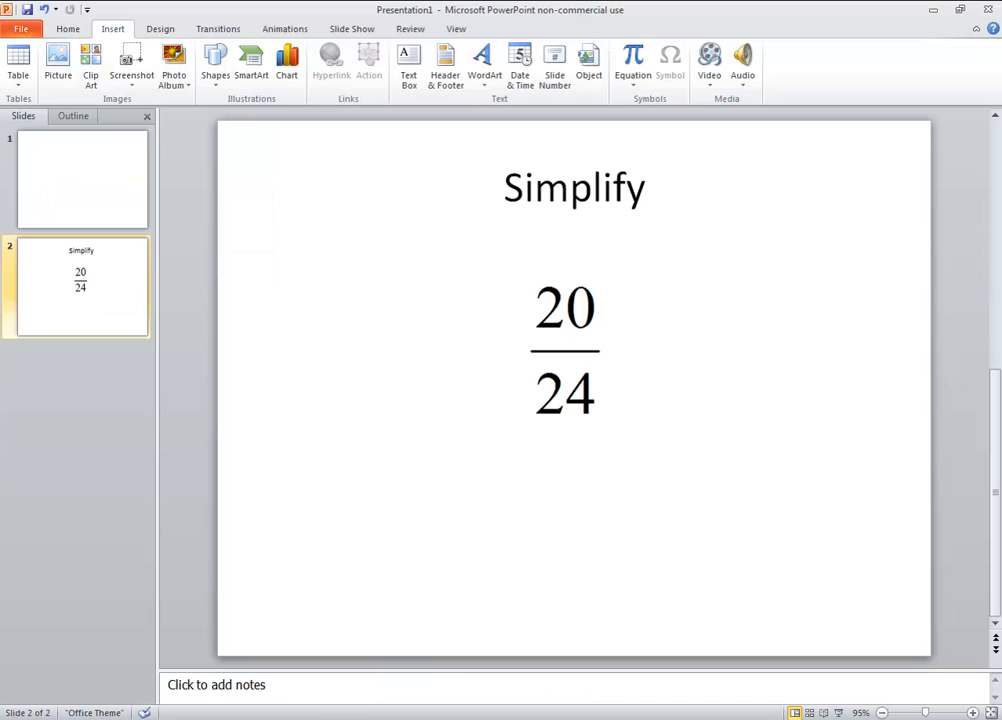
pyautogui.moveTo(736, 704)
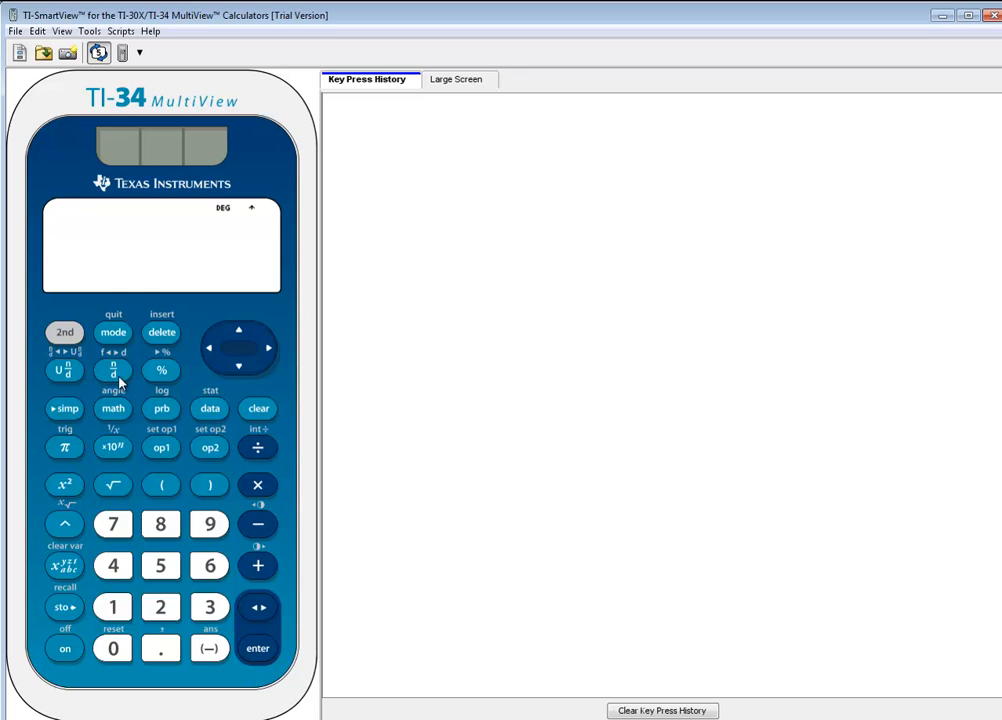
# Enter 20/24 with the n/d fraction key and evaluate it, leaving it unsimplified
pyautogui.click(112, 368)
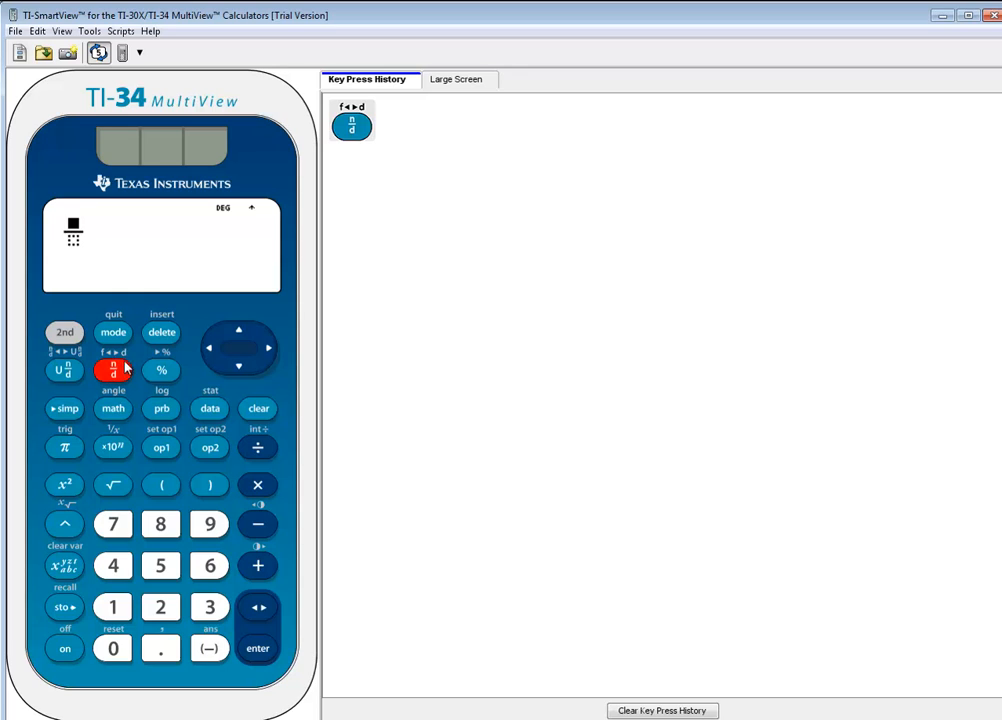
pyautogui.moveTo(176, 616)
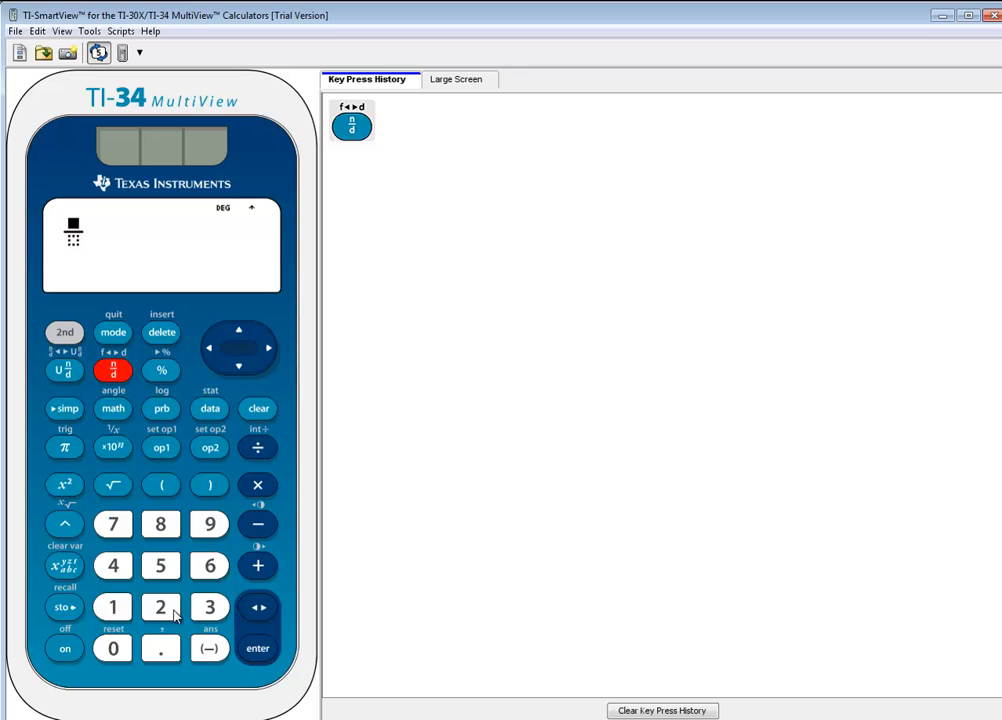
pyautogui.click(112, 648)
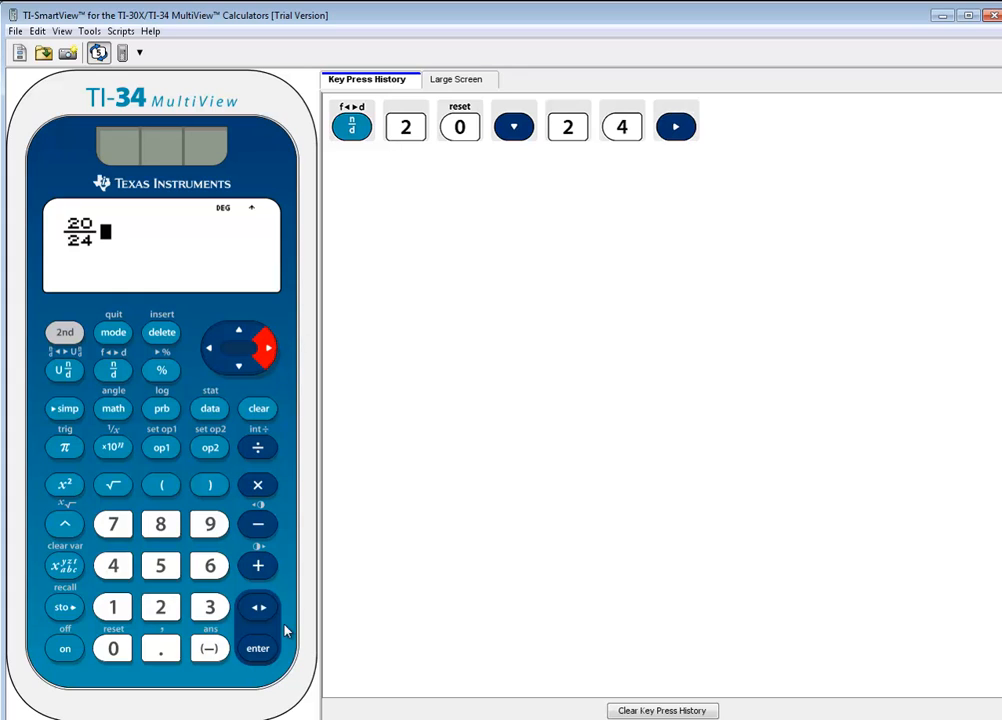
pyautogui.click(256, 648)
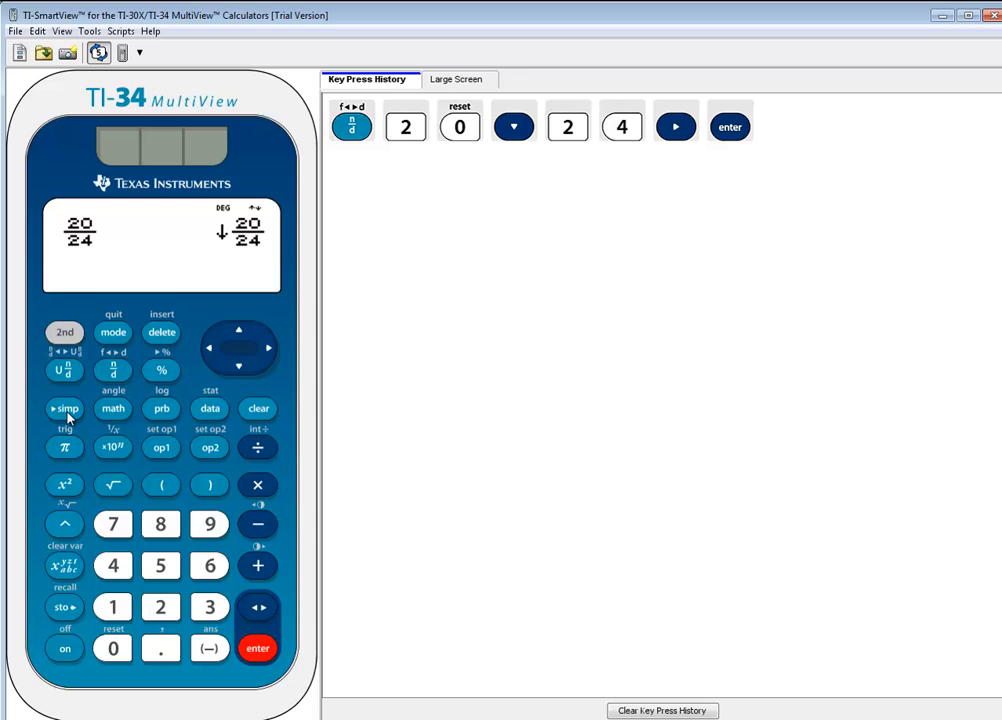
pyautogui.moveTo(244, 276)
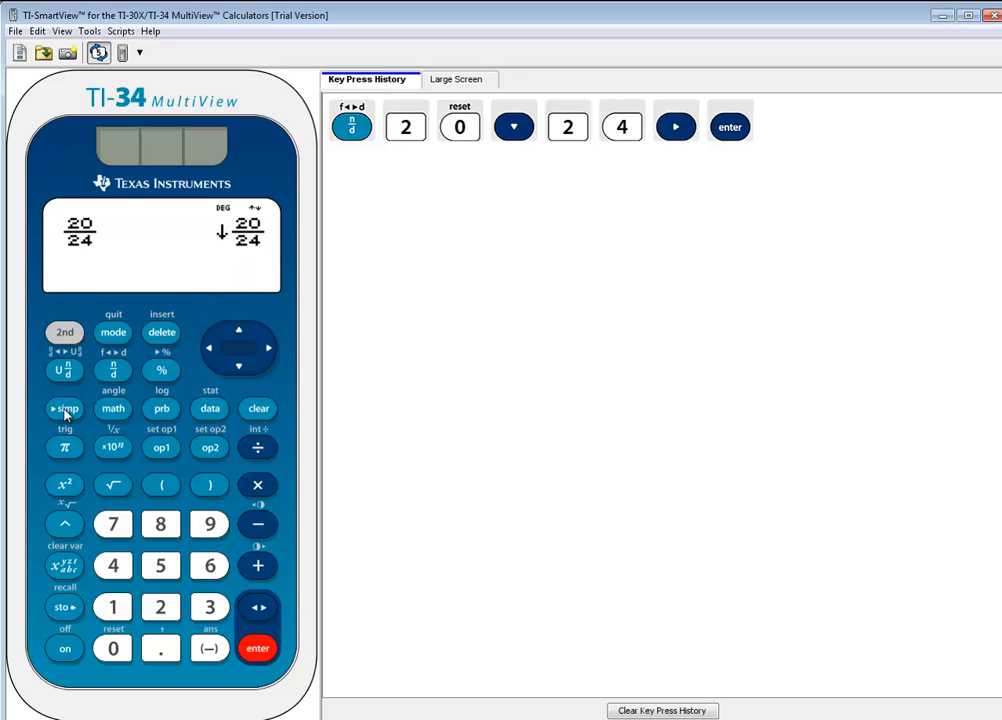
# Simplify 20/24 stepwise to 10/12 and then to 5/6
pyautogui.click(64, 408)
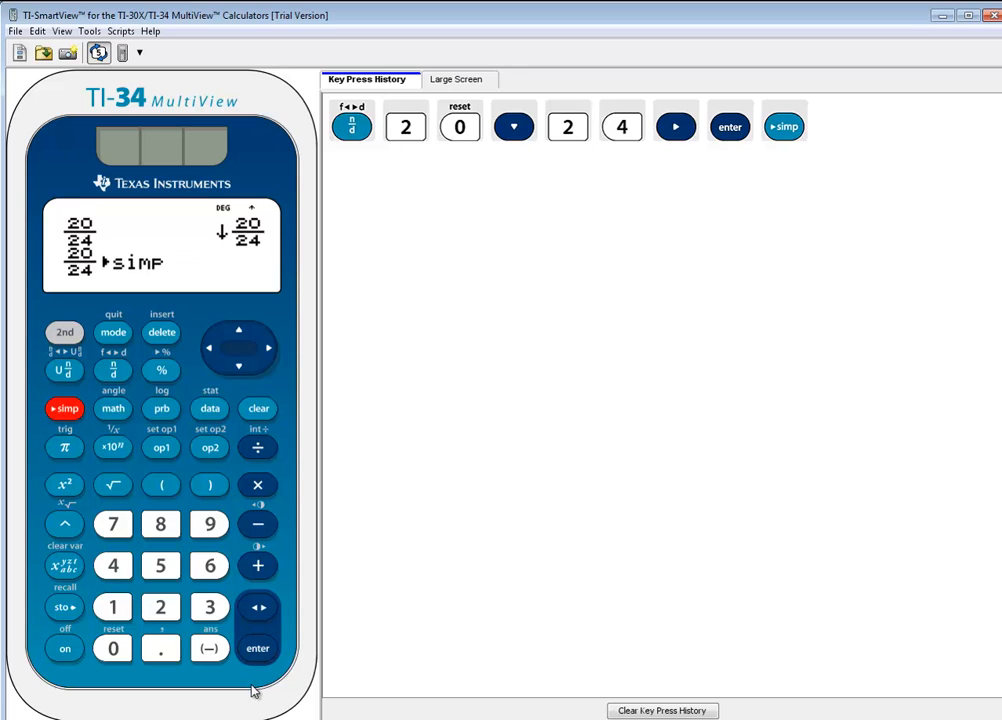
pyautogui.click(256, 648)
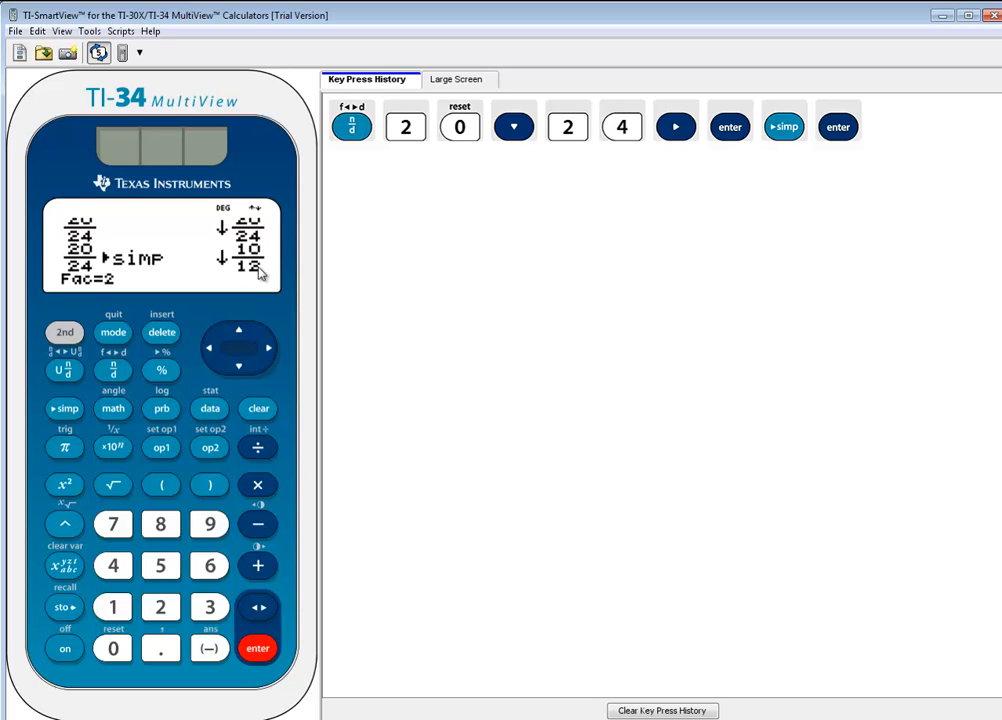
pyautogui.moveTo(136, 288)
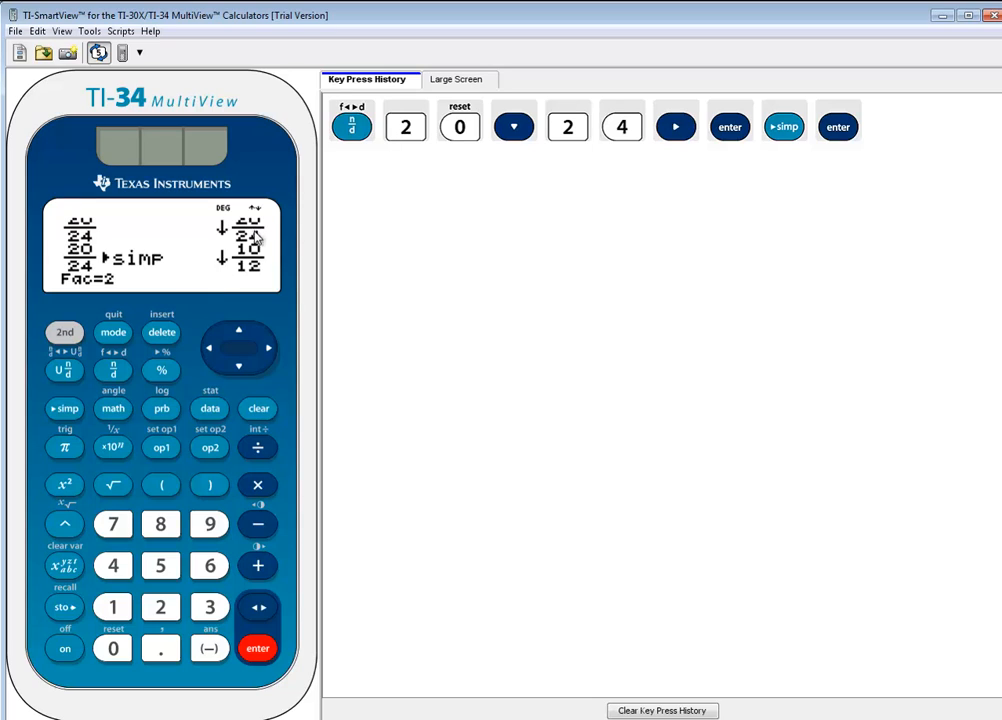
pyautogui.moveTo(256, 272)
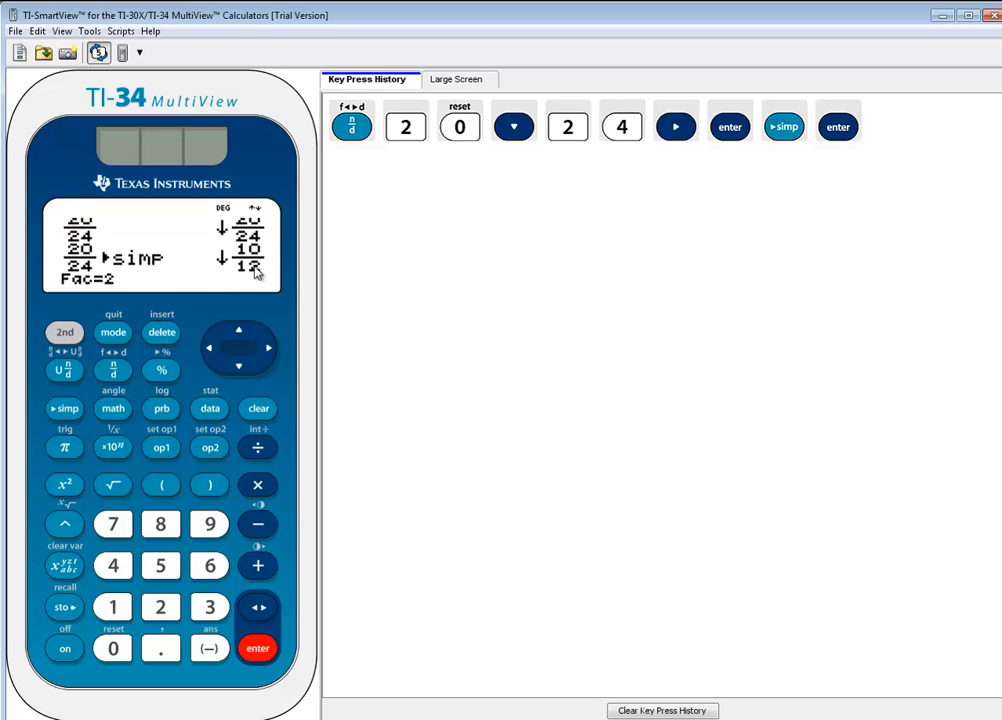
pyautogui.moveTo(248, 278)
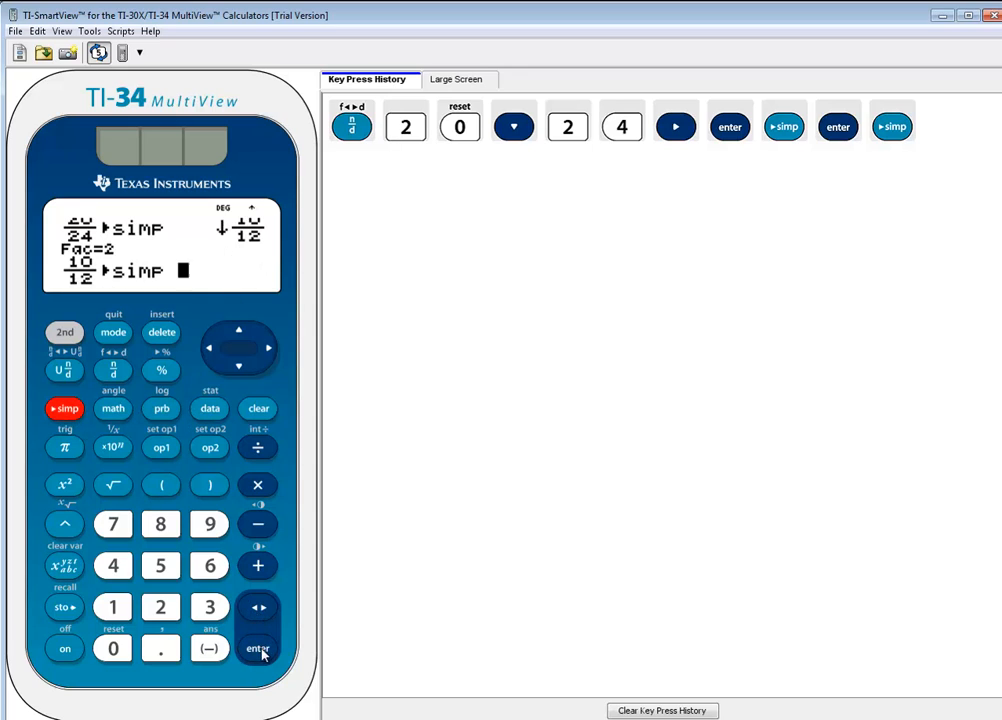
pyautogui.click(258, 648)
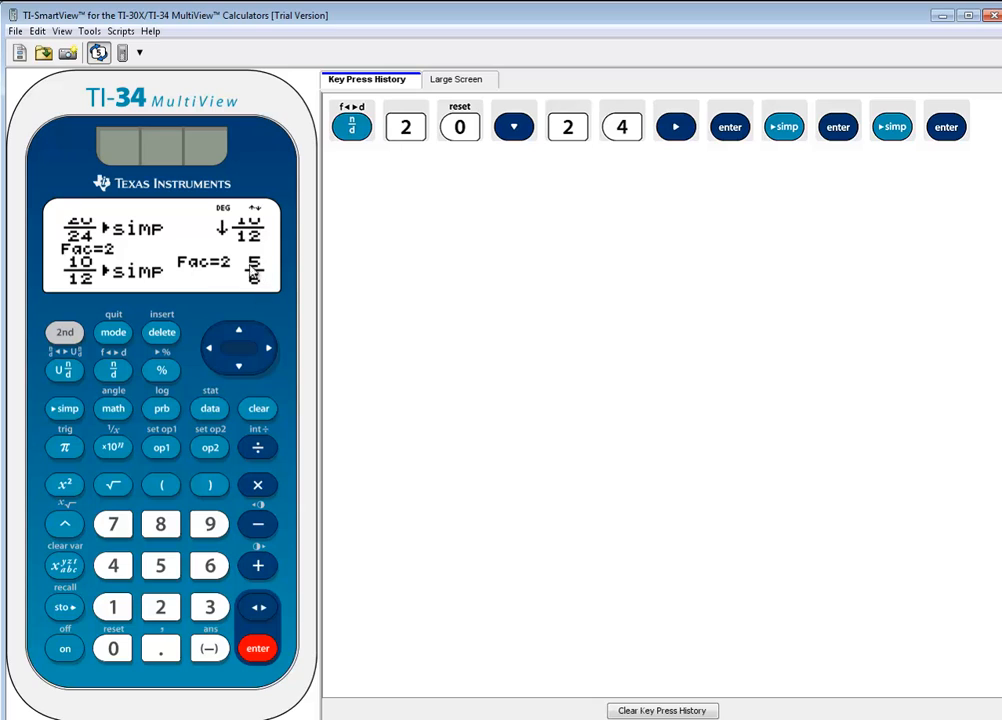
pyautogui.moveTo(130, 296)
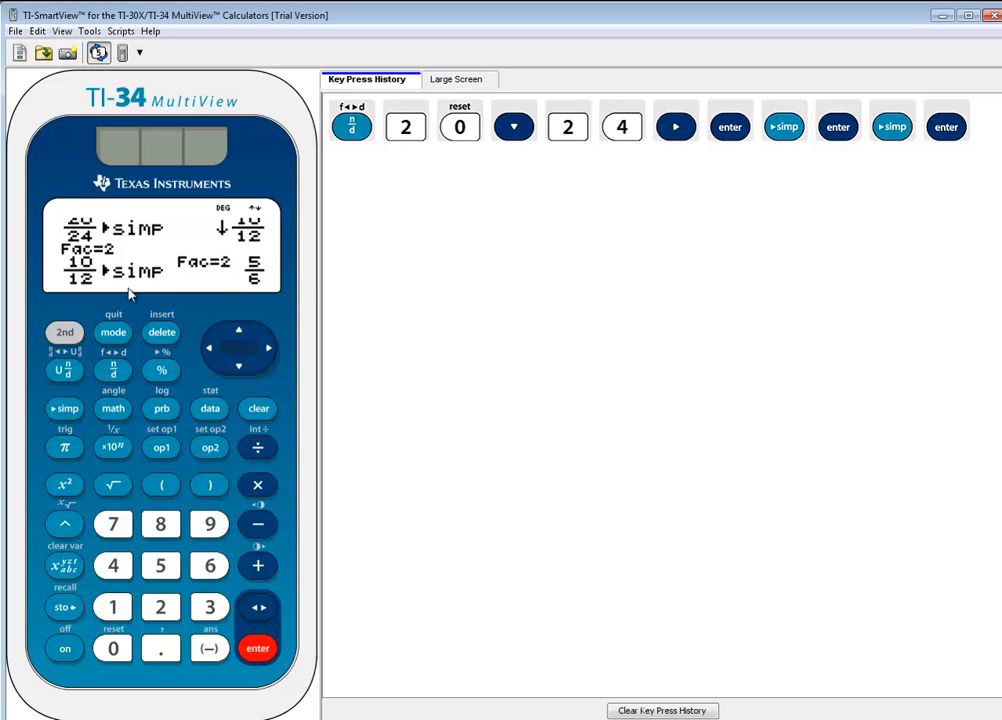
pyautogui.moveTo(258, 362)
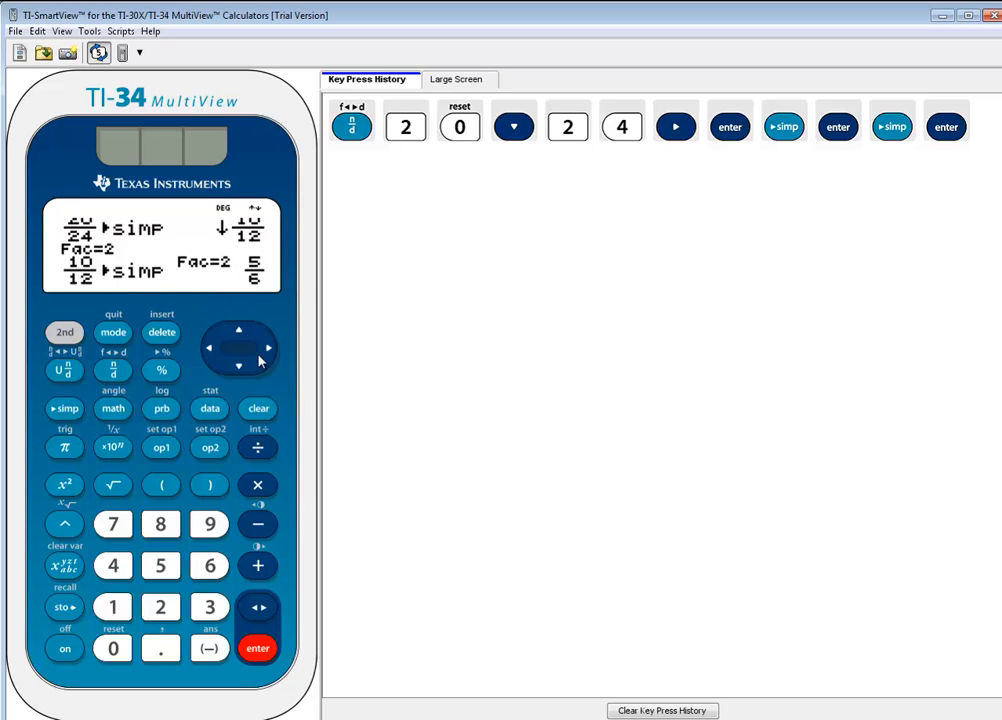
pyautogui.moveTo(224, 376)
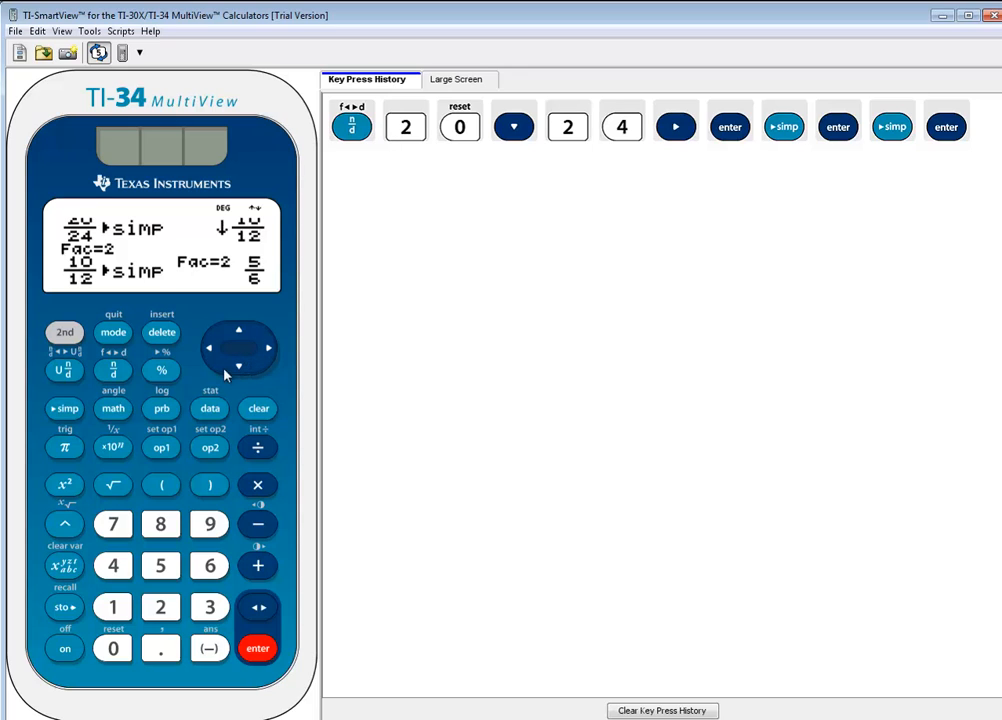
# Simplify 5/6 once more to show Fac=1, confirming lowest terms
pyautogui.click(68, 408)
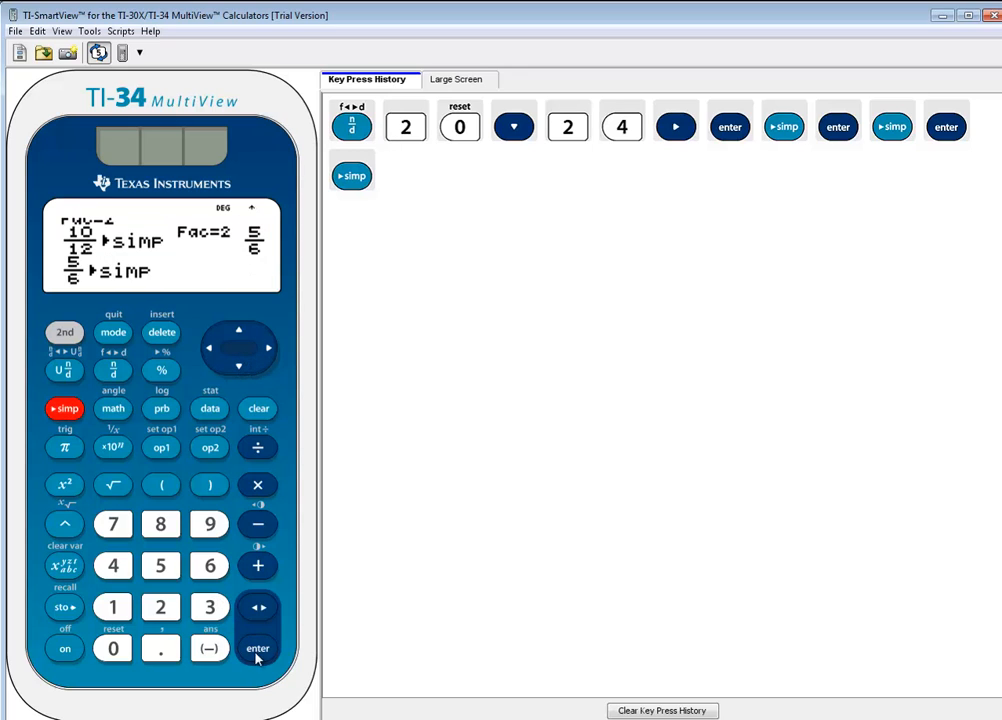
pyautogui.click(256, 648)
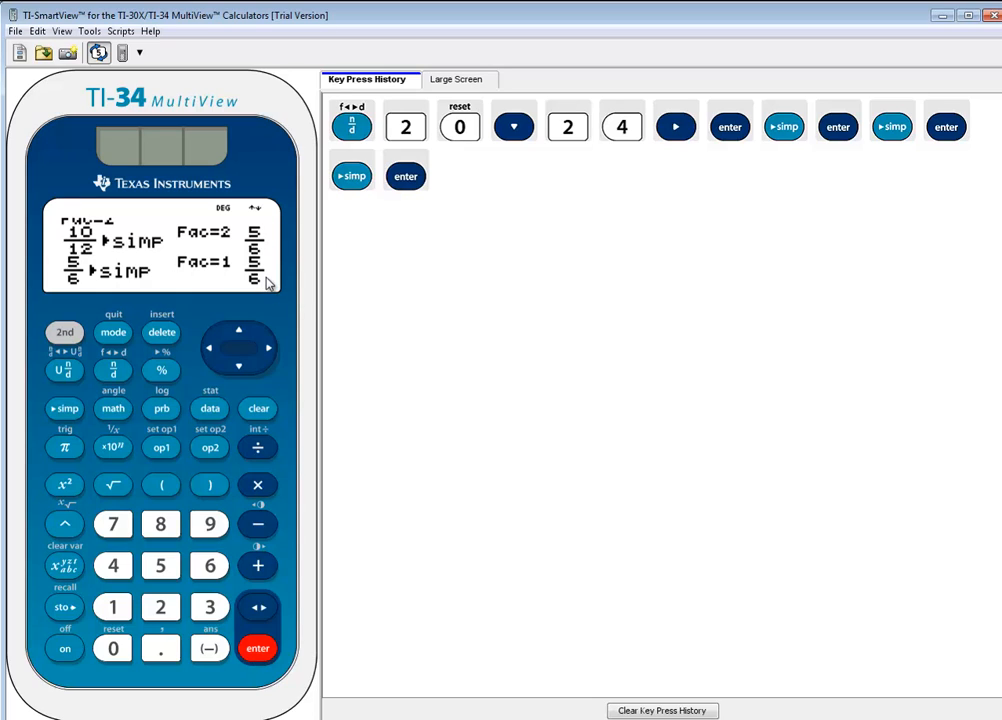
pyautogui.moveTo(282, 312)
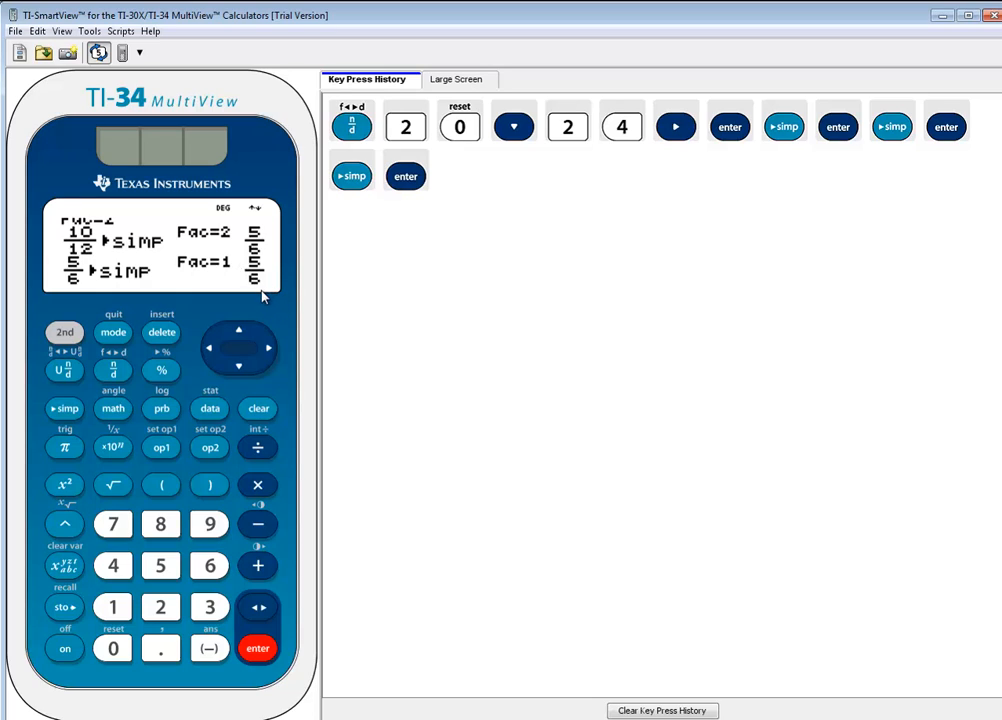
pyautogui.moveTo(262, 300)
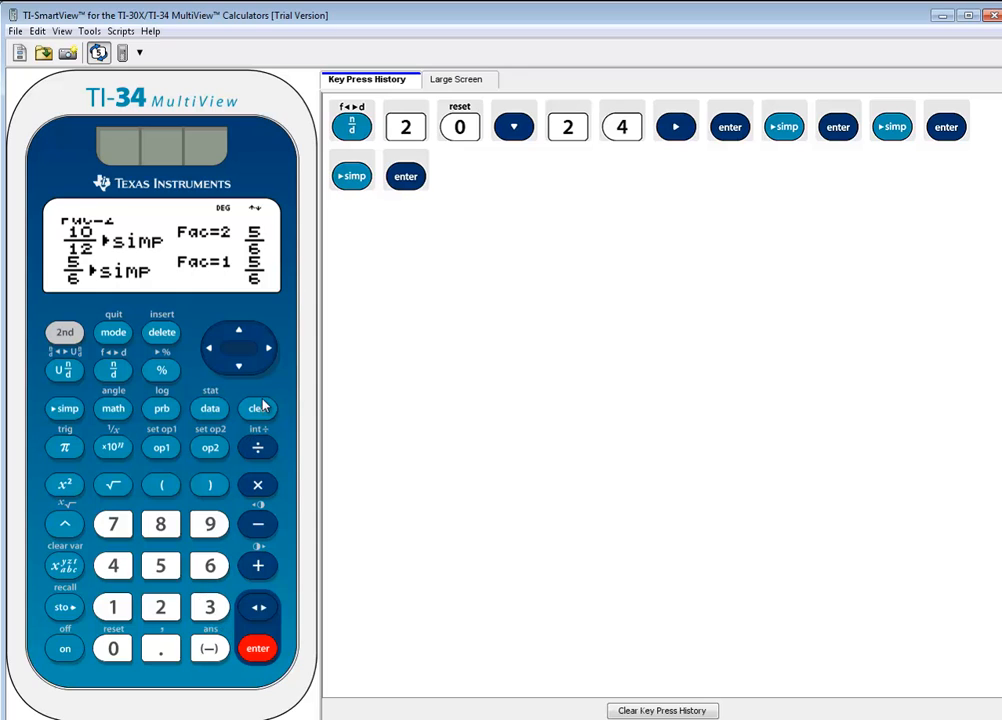
# Clear the screen, enter 300/600 as a fraction and evaluate it unsimplified
pyautogui.click(258, 408)
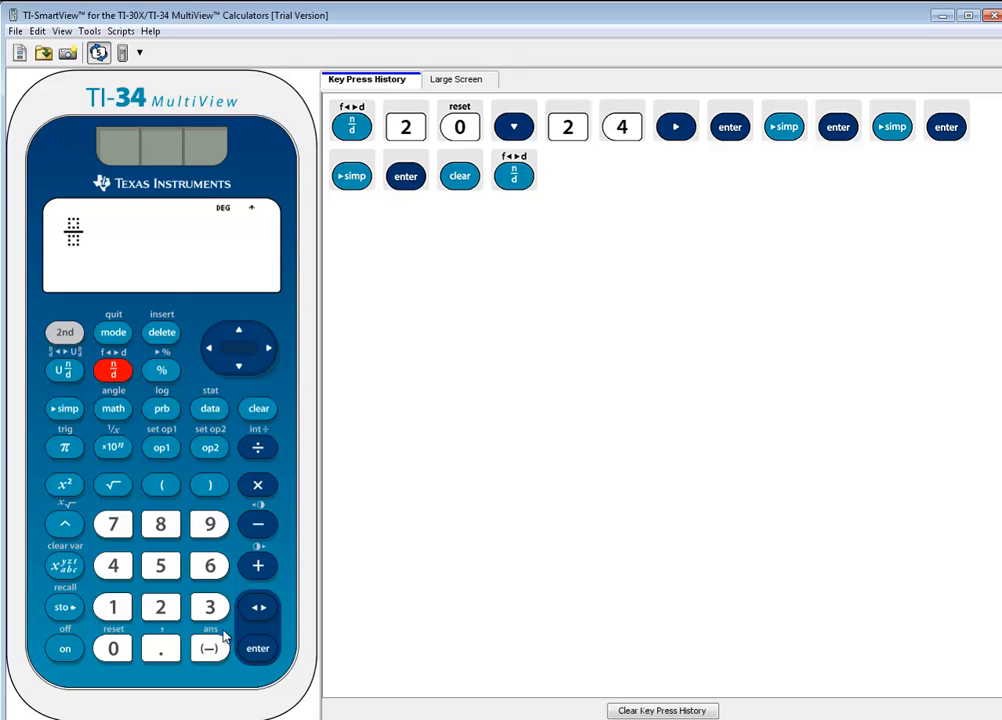
pyautogui.click(112, 648)
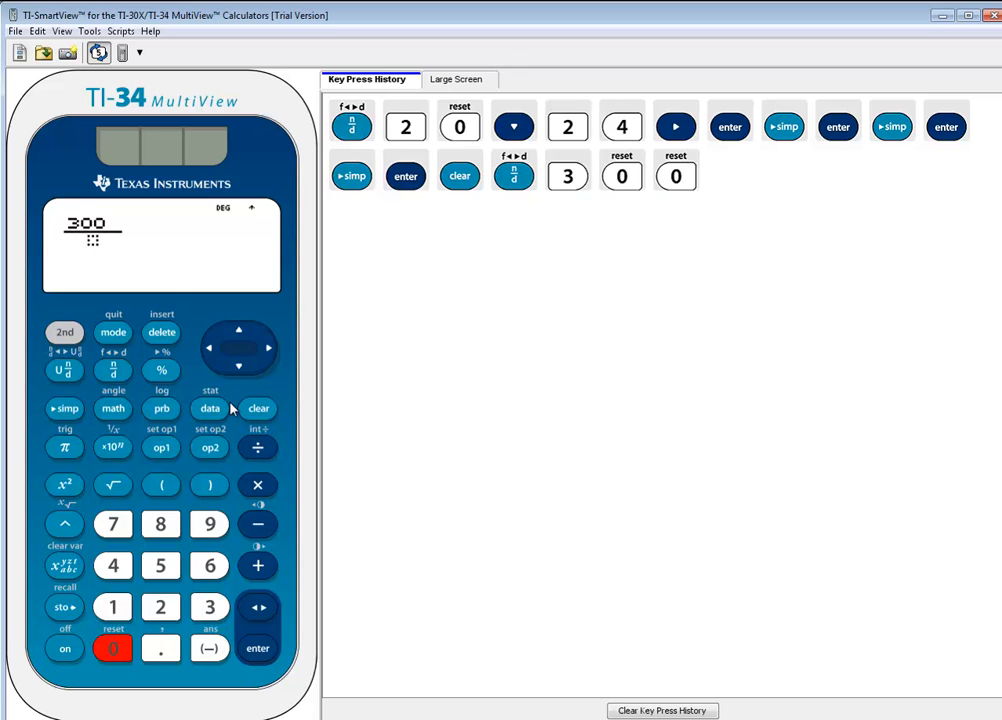
pyautogui.click(238, 366)
pyautogui.write('600')
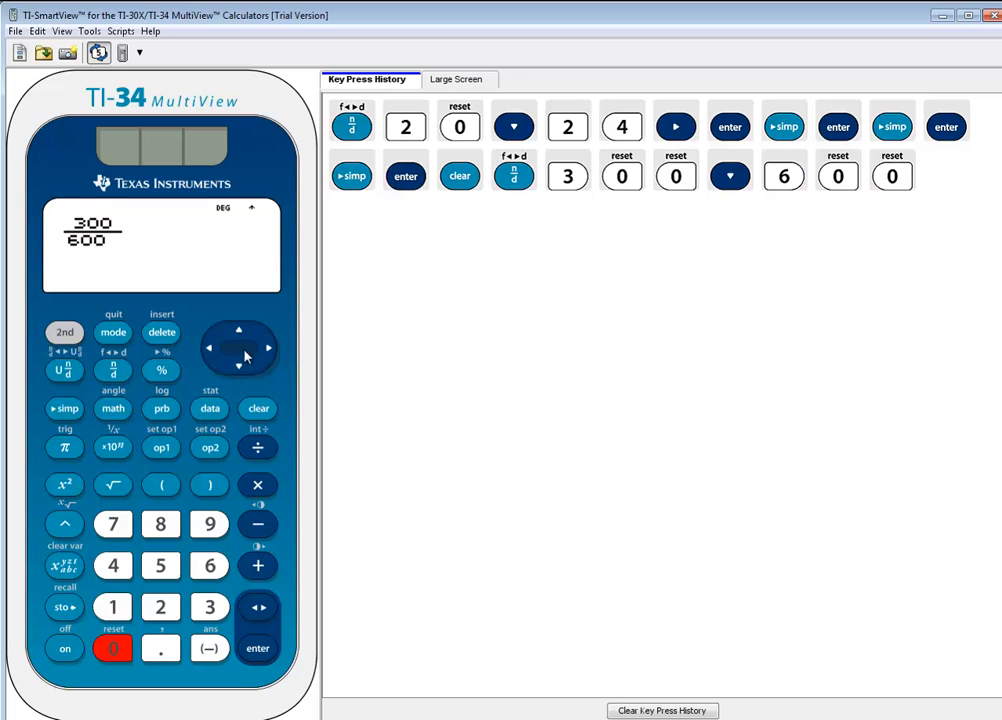
pyautogui.click(268, 348)
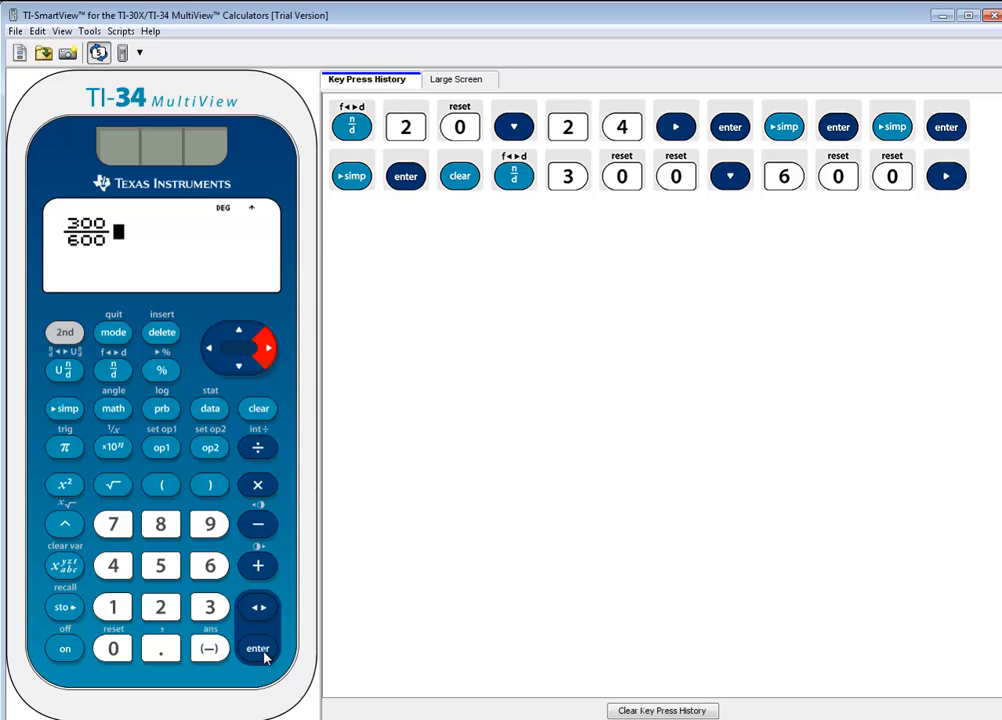
pyautogui.click(256, 648)
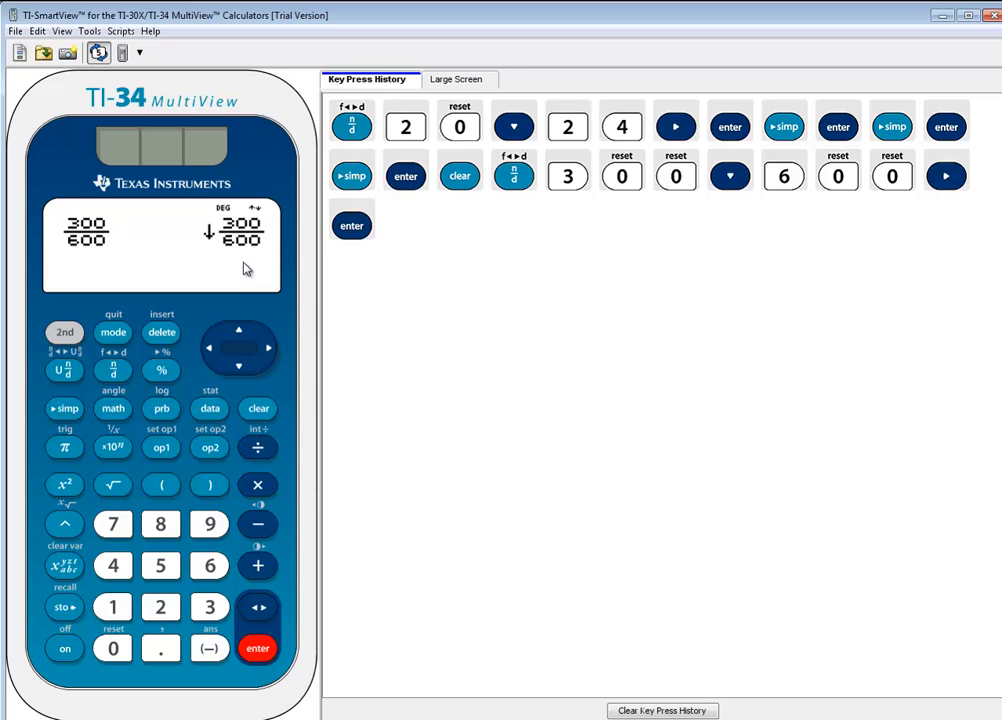
pyautogui.moveTo(68, 396)
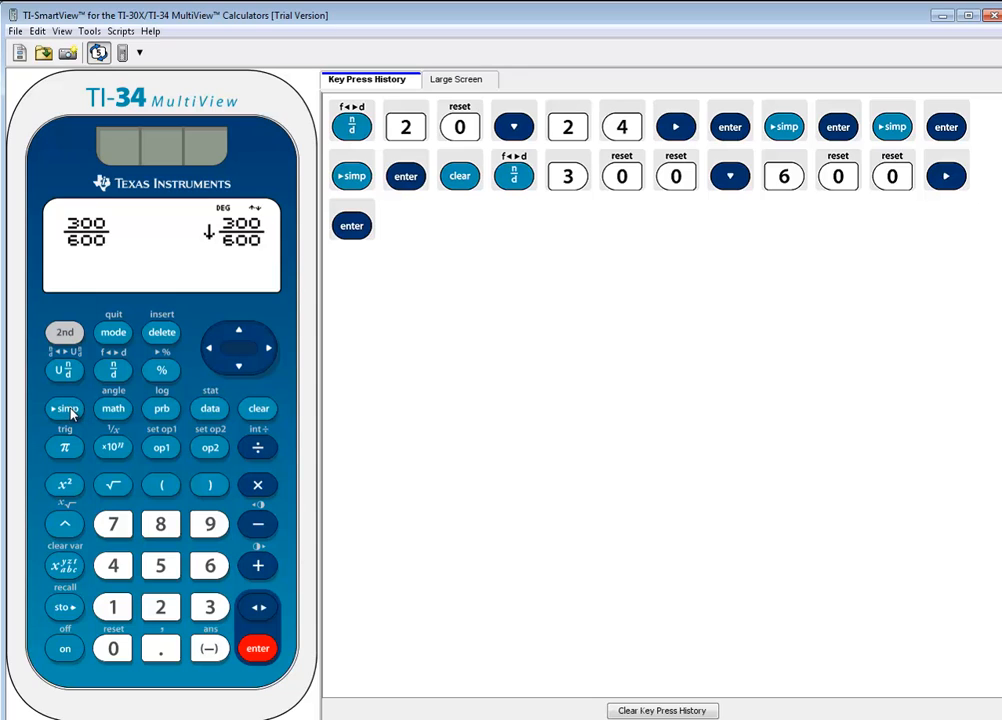
# Simplify 300/600 stepwise through 150/300 and 75/150 to 25/50
pyautogui.click(64, 408)
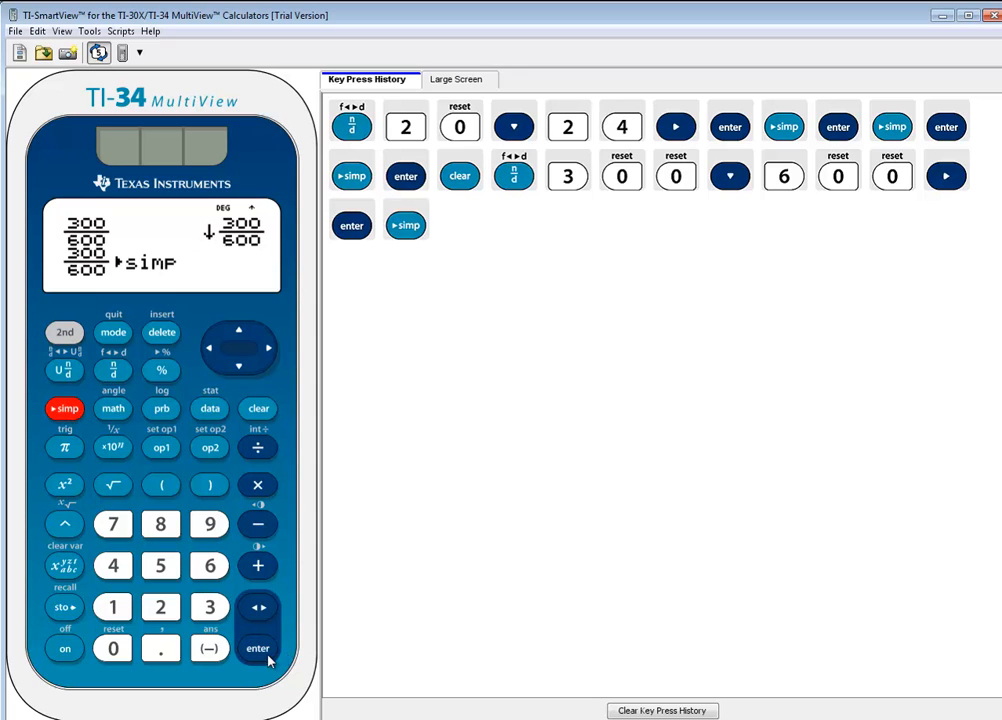
pyautogui.click(256, 648)
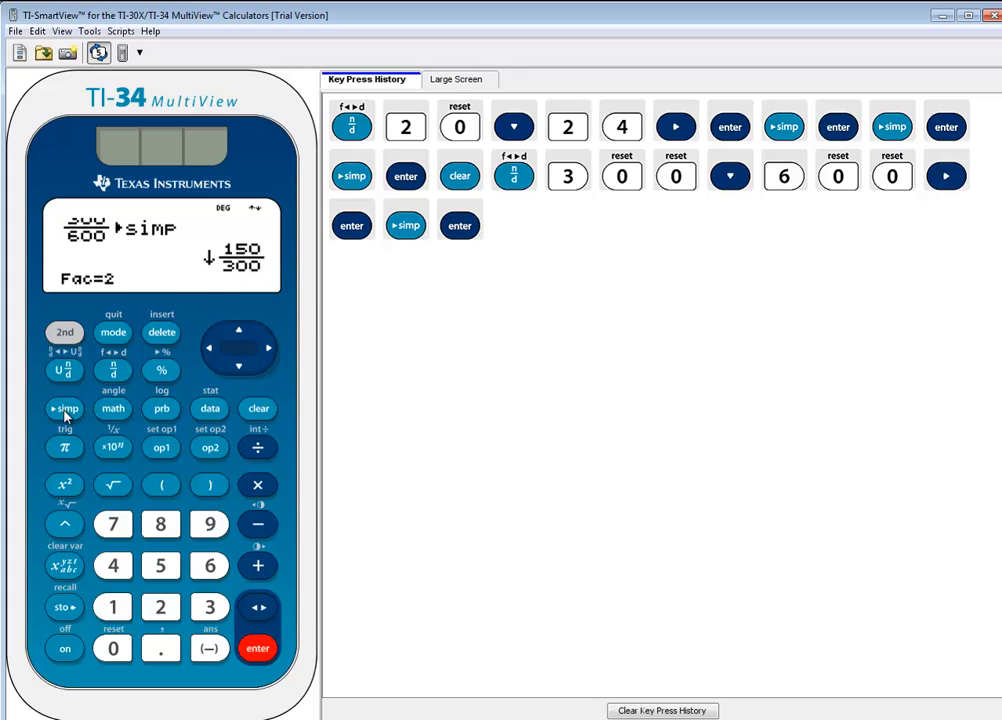
pyautogui.click(256, 648)
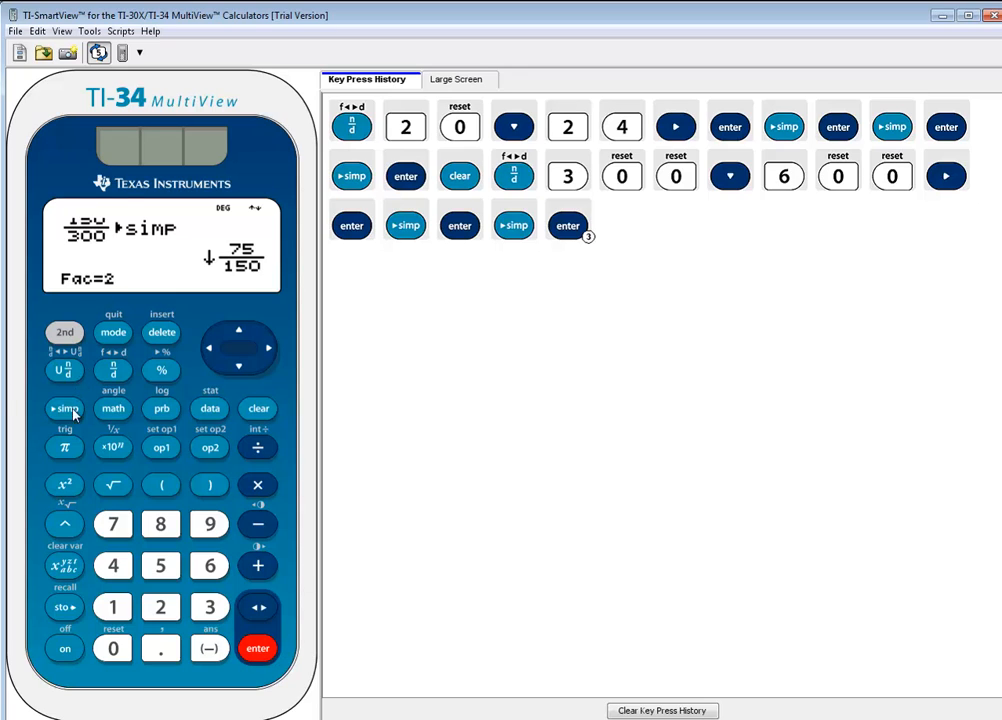
pyautogui.click(64, 408)
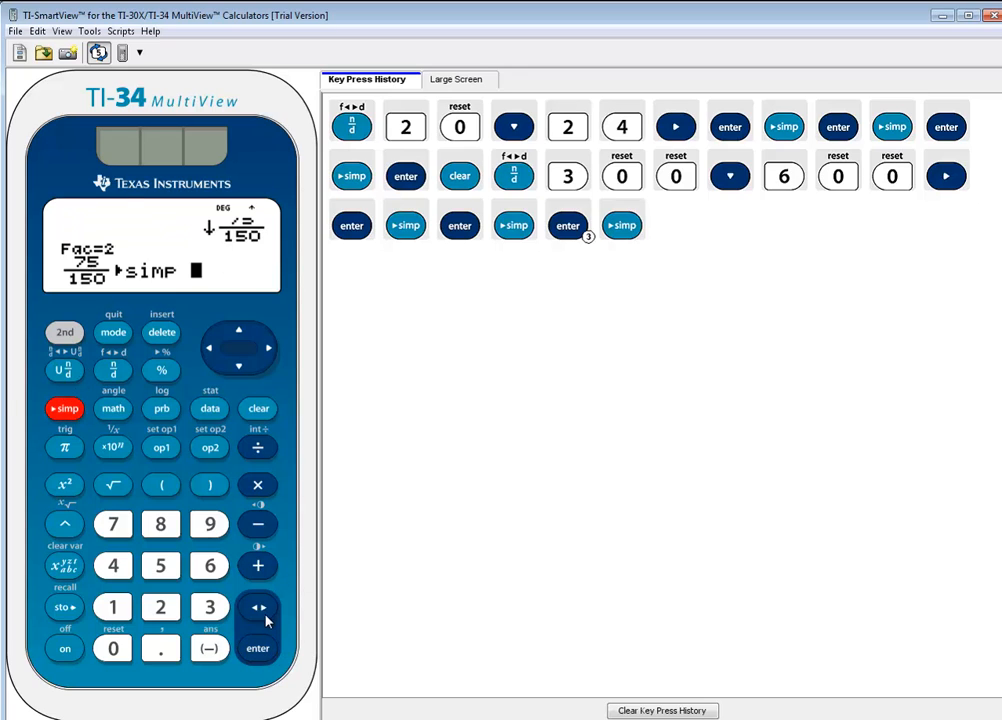
pyautogui.click(256, 648)
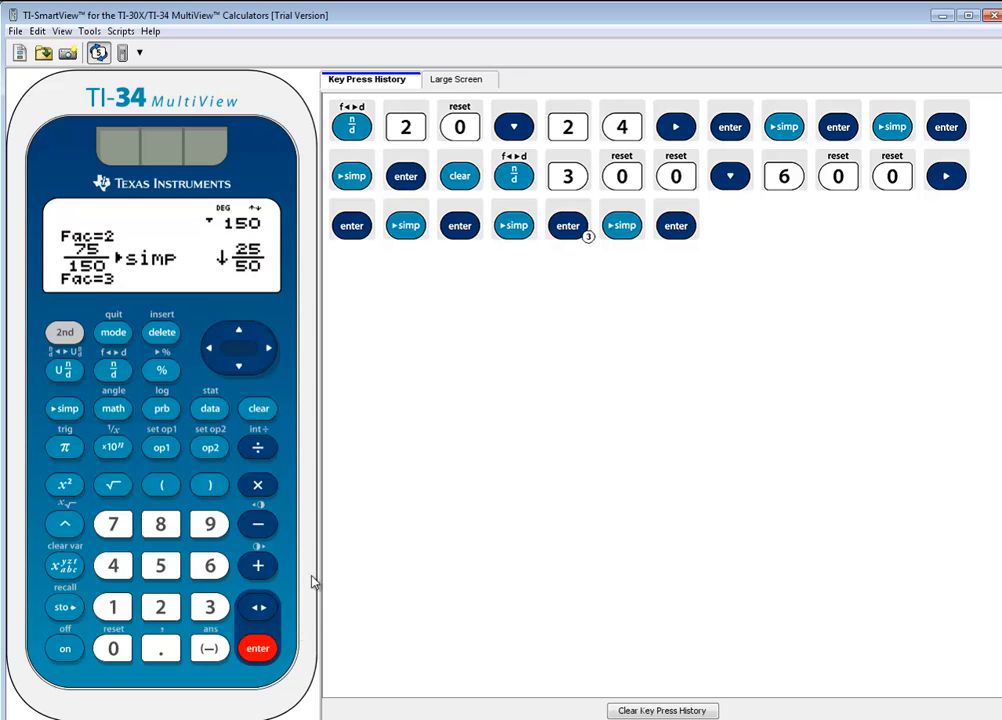
pyautogui.moveTo(126, 276)
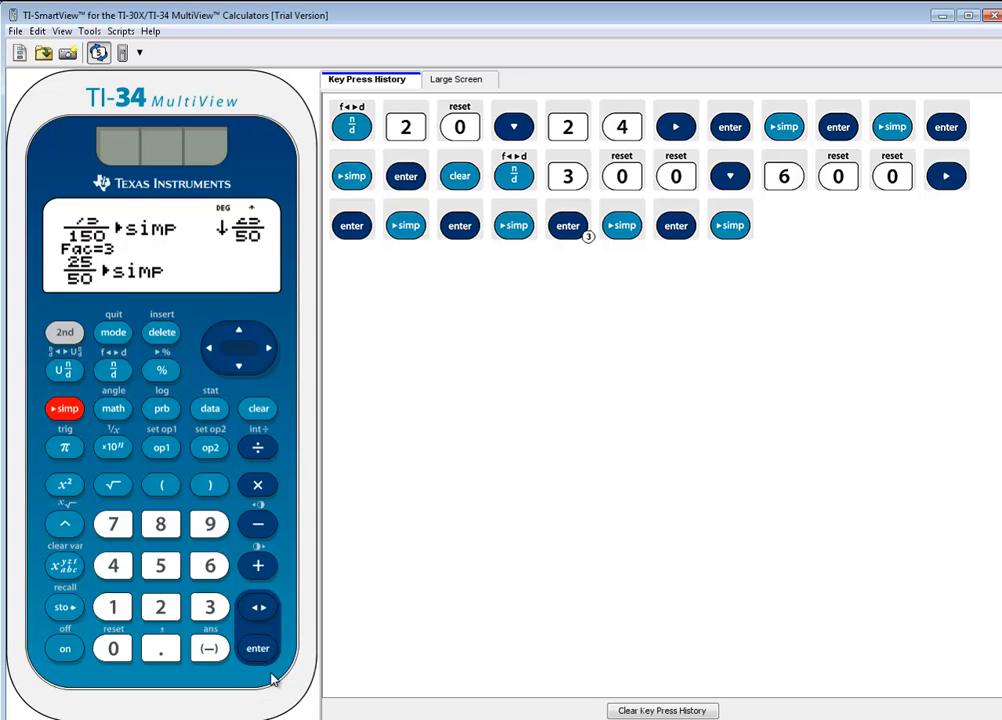
# Continue simplifying 25/50 to 5/10 and finally to lowest terms 1/2
pyautogui.click(256, 648)
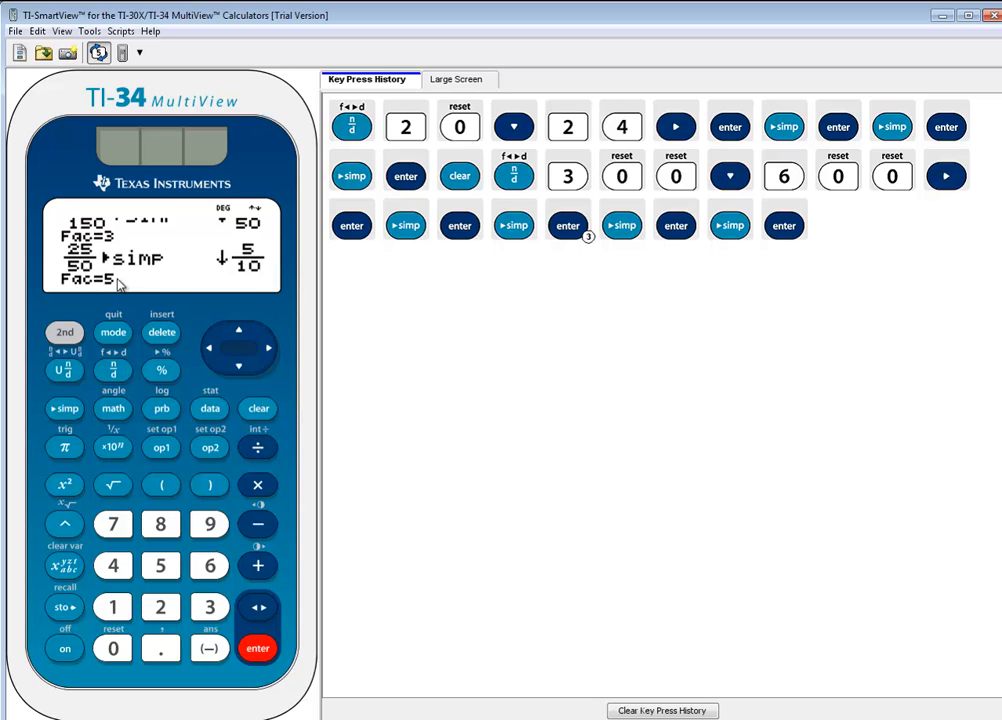
pyautogui.moveTo(148, 240)
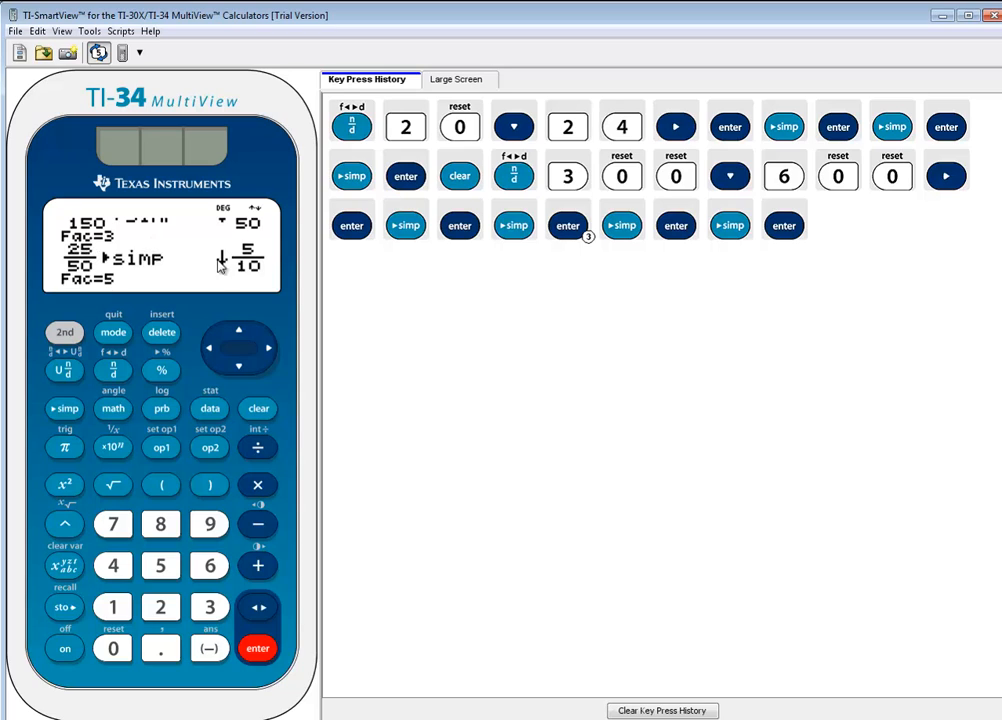
pyautogui.moveTo(240, 290)
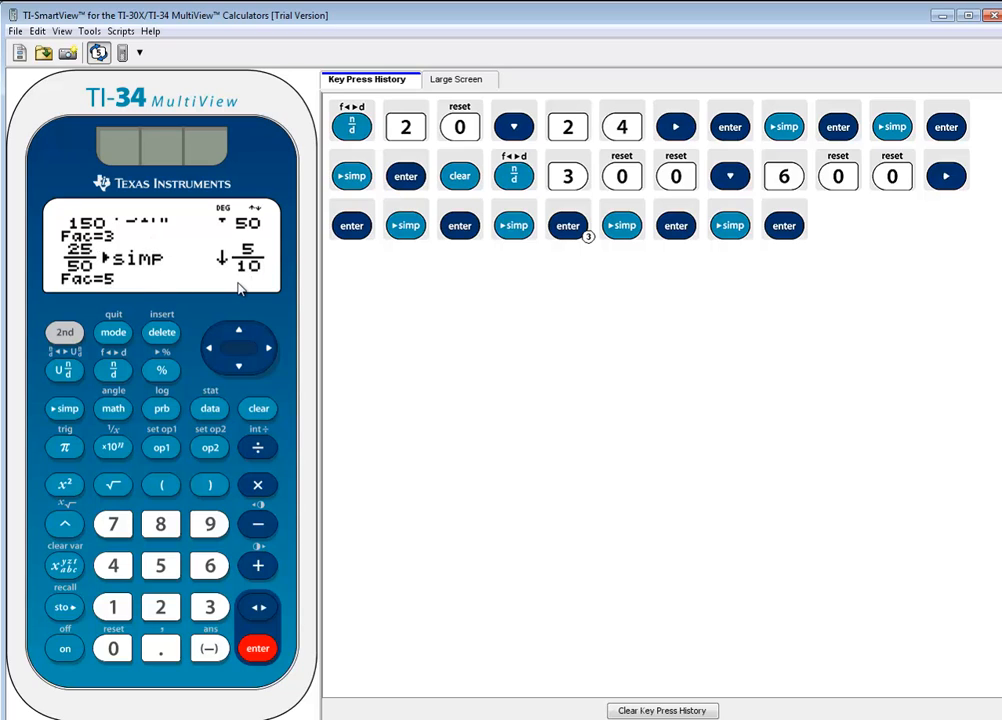
pyautogui.moveTo(96, 536)
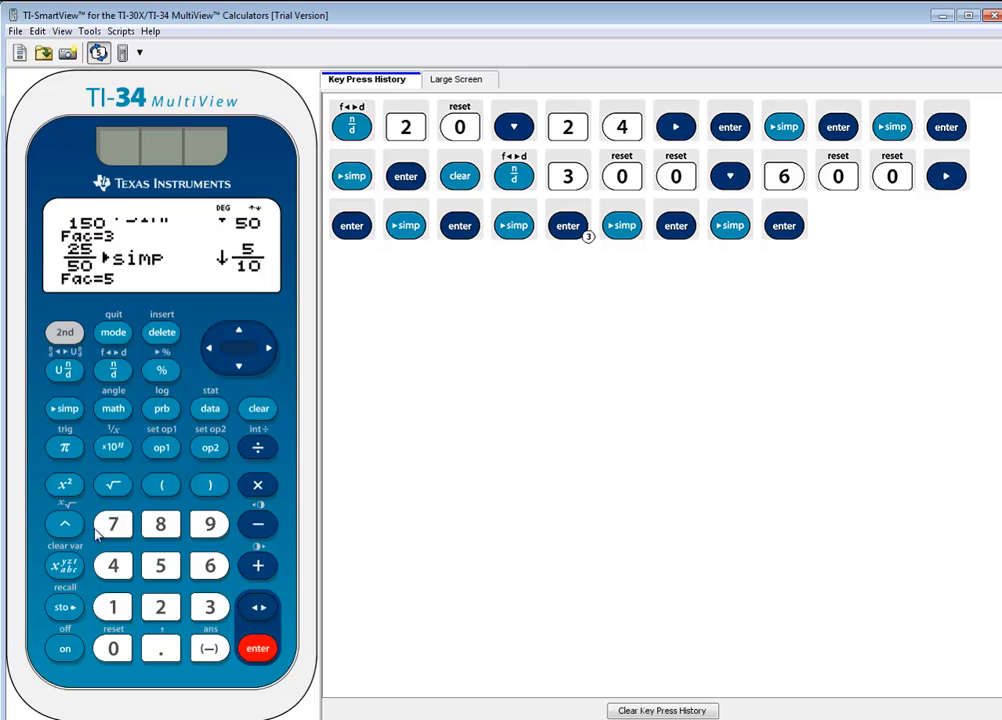
pyautogui.click(66, 408)
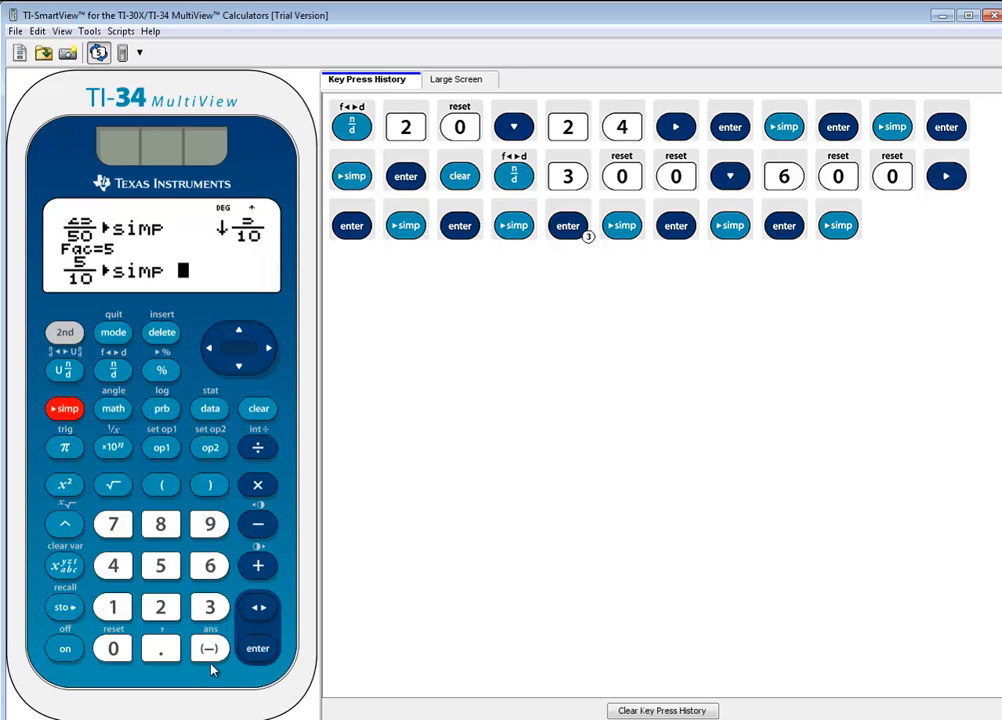
pyautogui.click(256, 648)
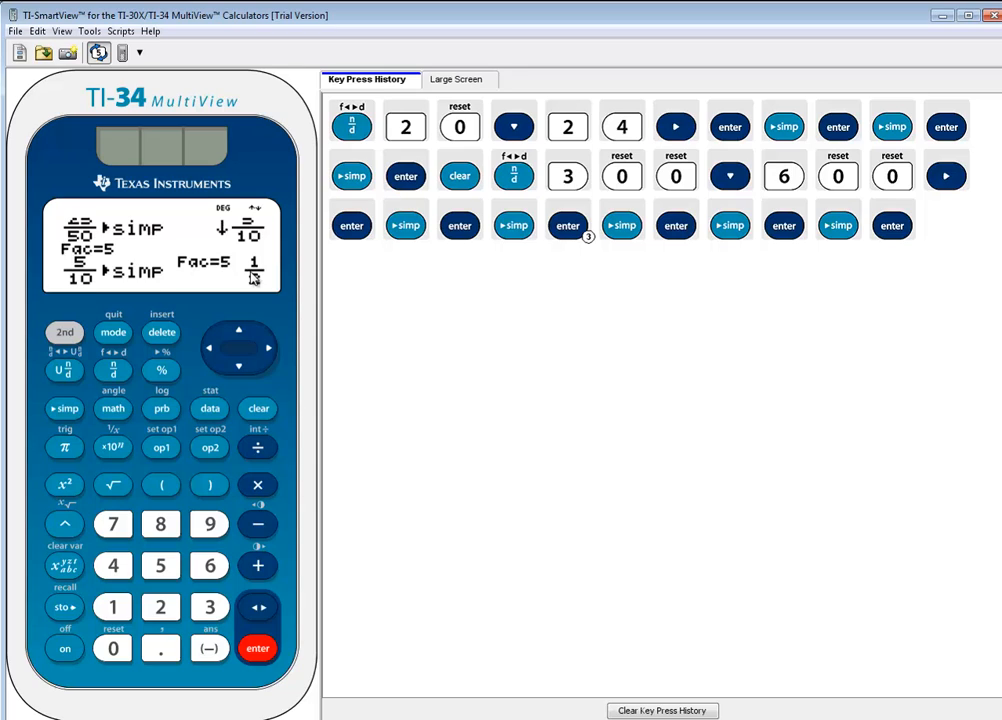
pyautogui.moveTo(150, 340)
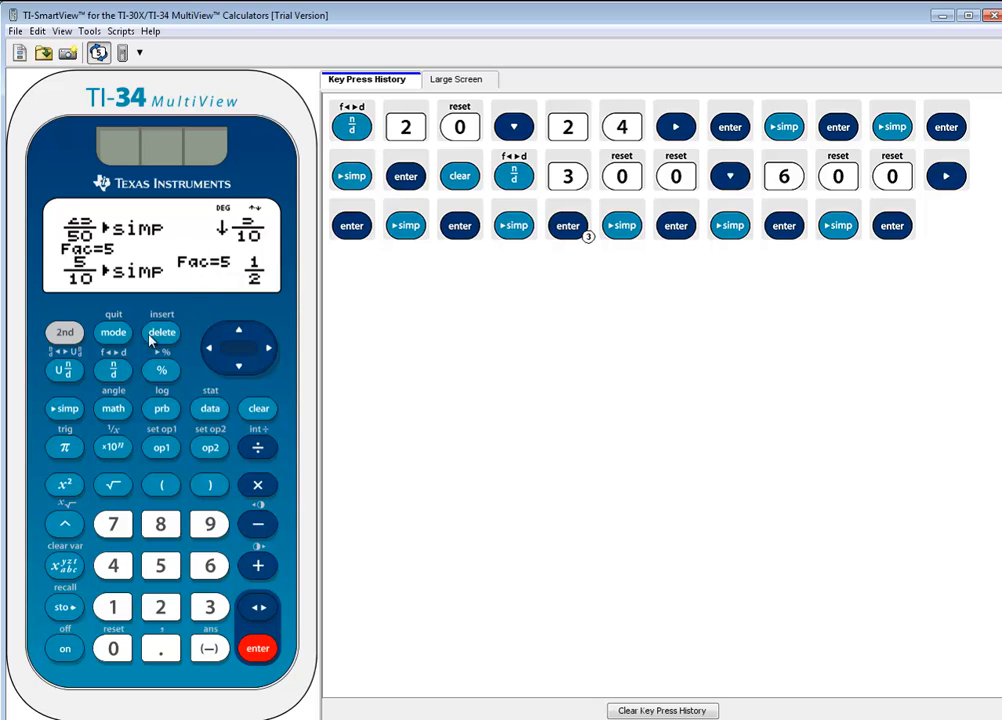
pyautogui.moveTo(120, 400)
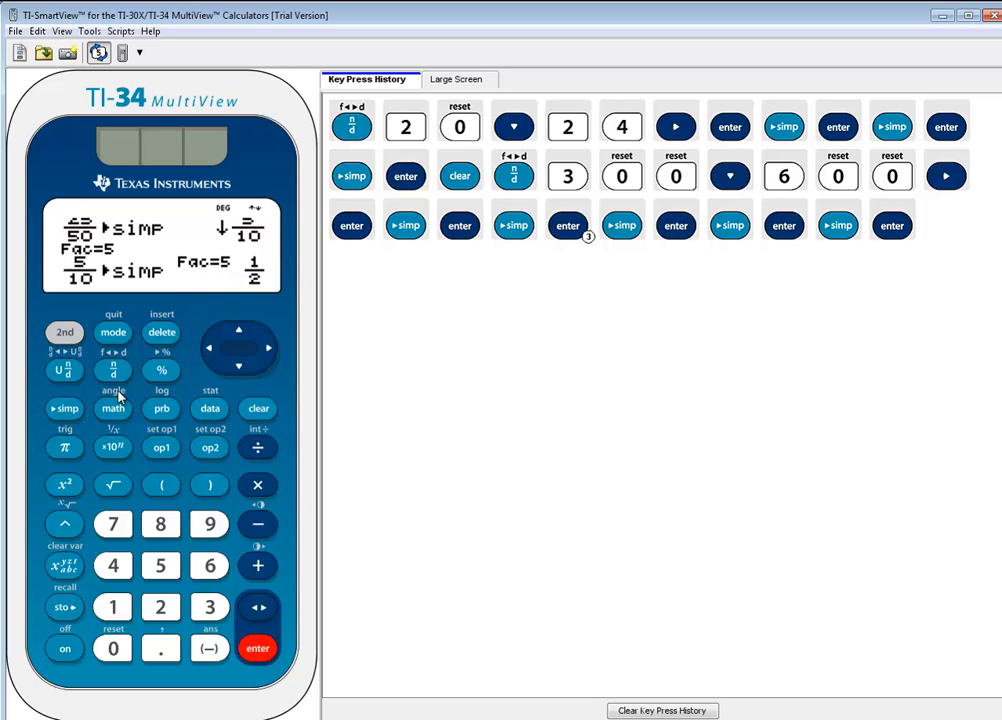
pyautogui.moveTo(288, 530)
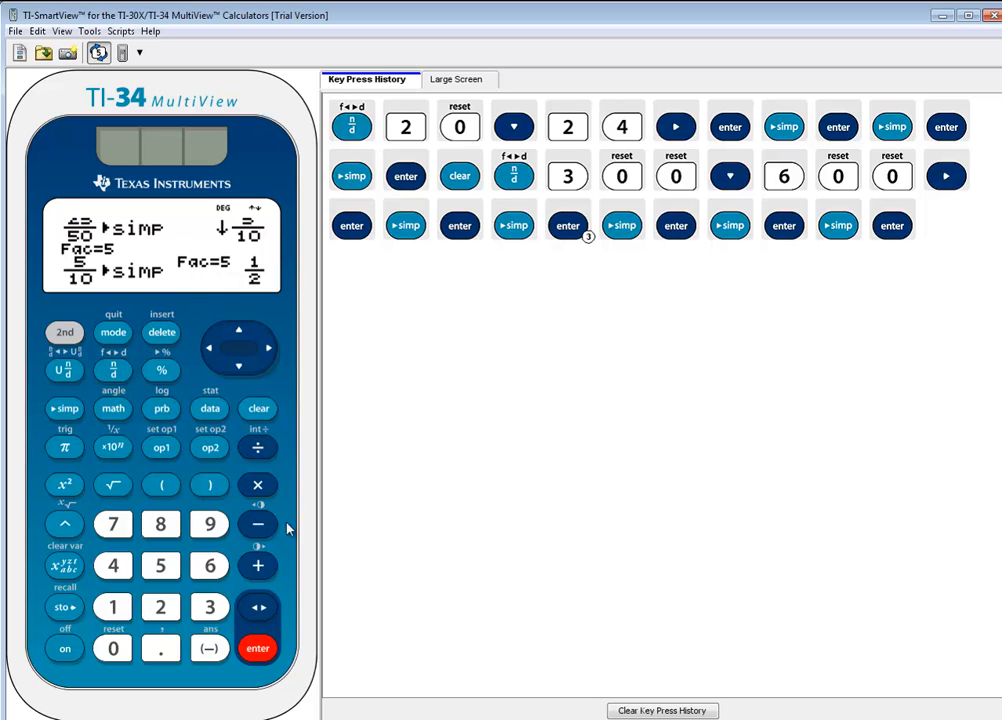
# Clear the screen and compute 20÷24 as the decimal 0.833333333
pyautogui.click(258, 408)
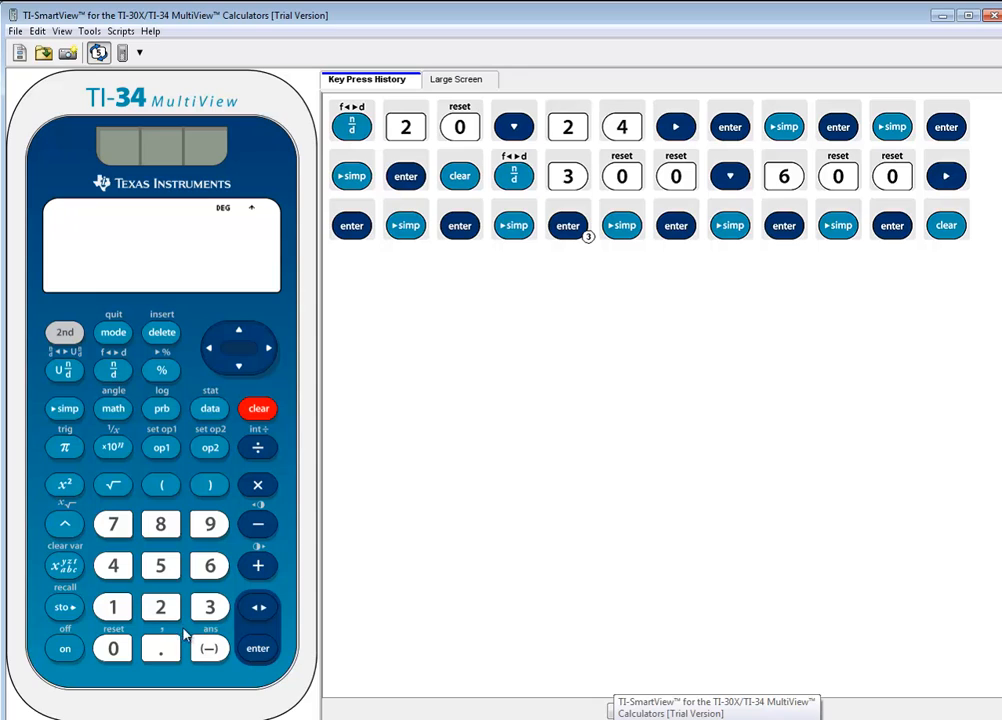
pyautogui.moveTo(164, 610)
pyautogui.write('20÷2')
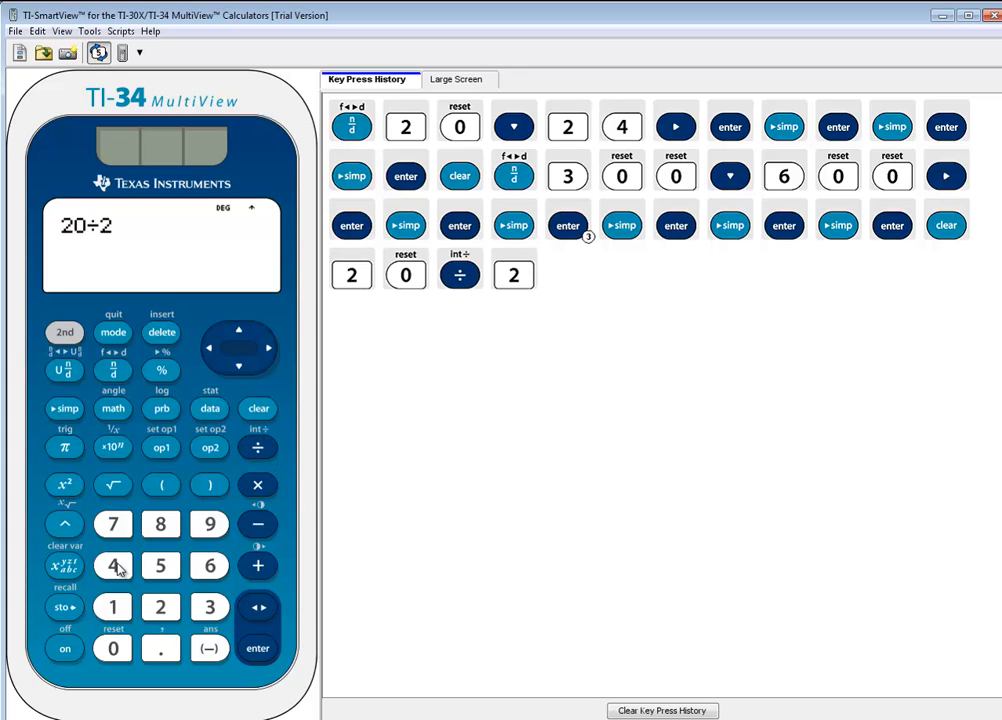
pyautogui.click(256, 648)
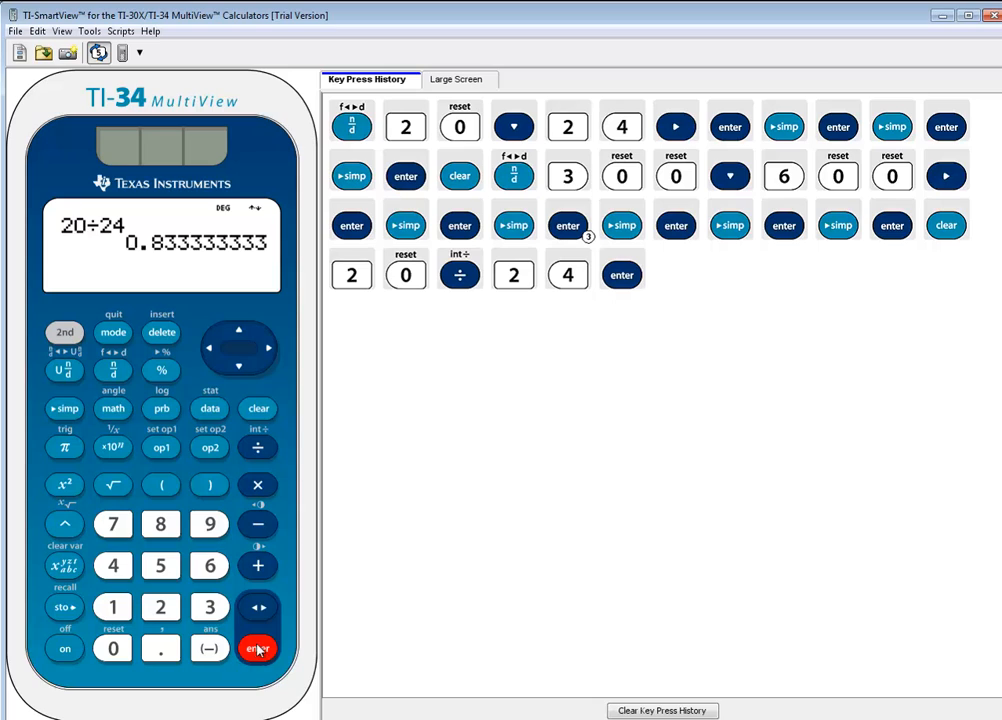
pyautogui.moveTo(184, 368)
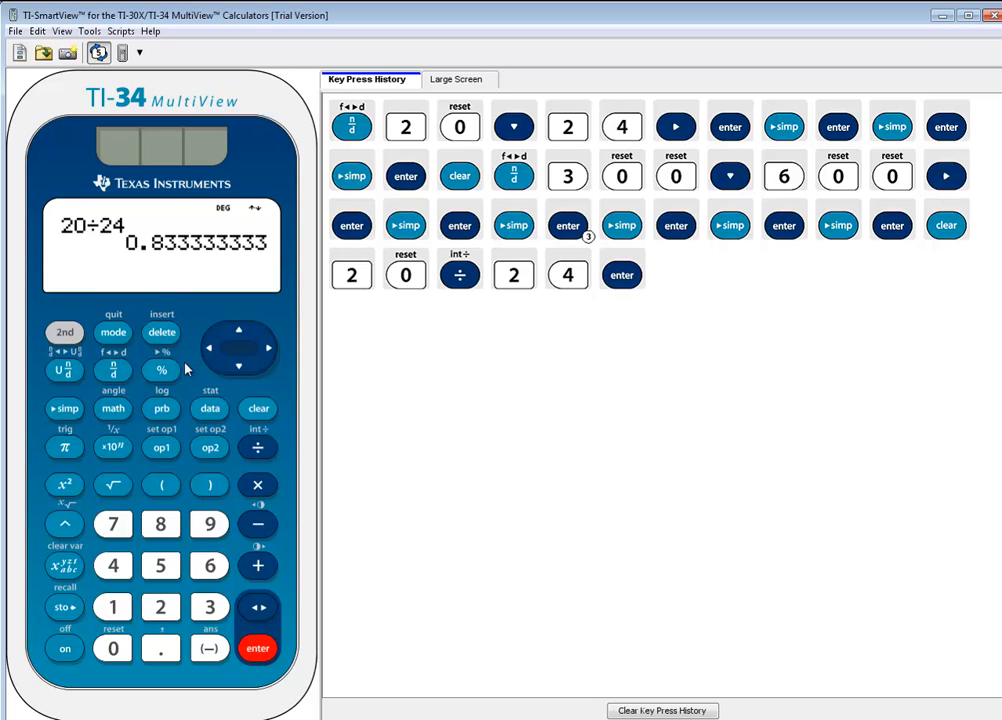
pyautogui.moveTo(144, 364)
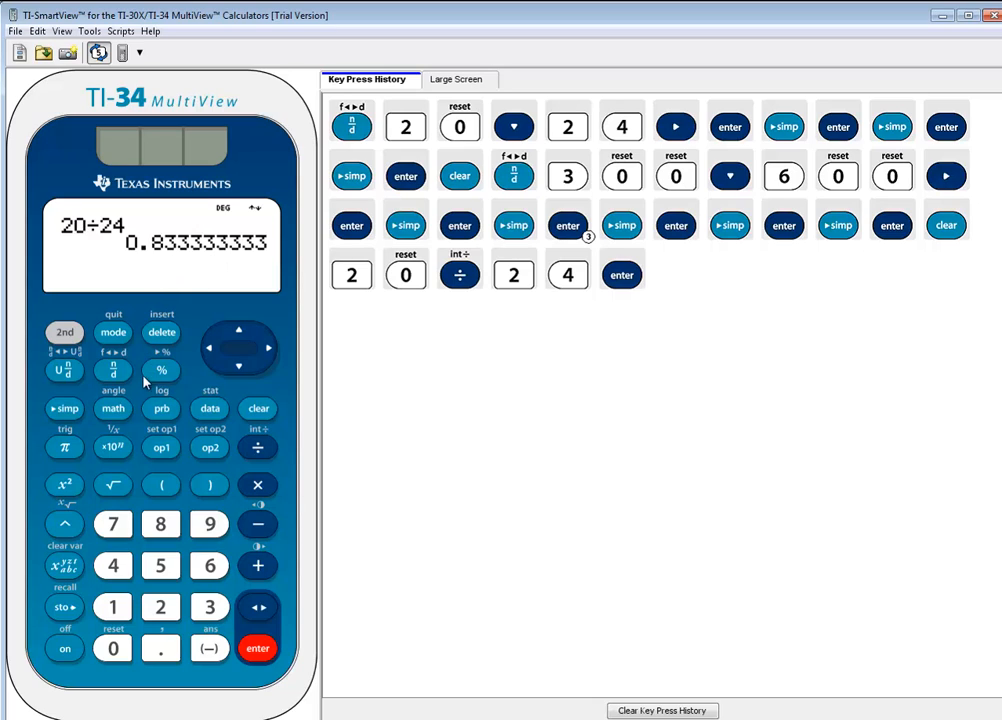
pyautogui.moveTo(112, 370)
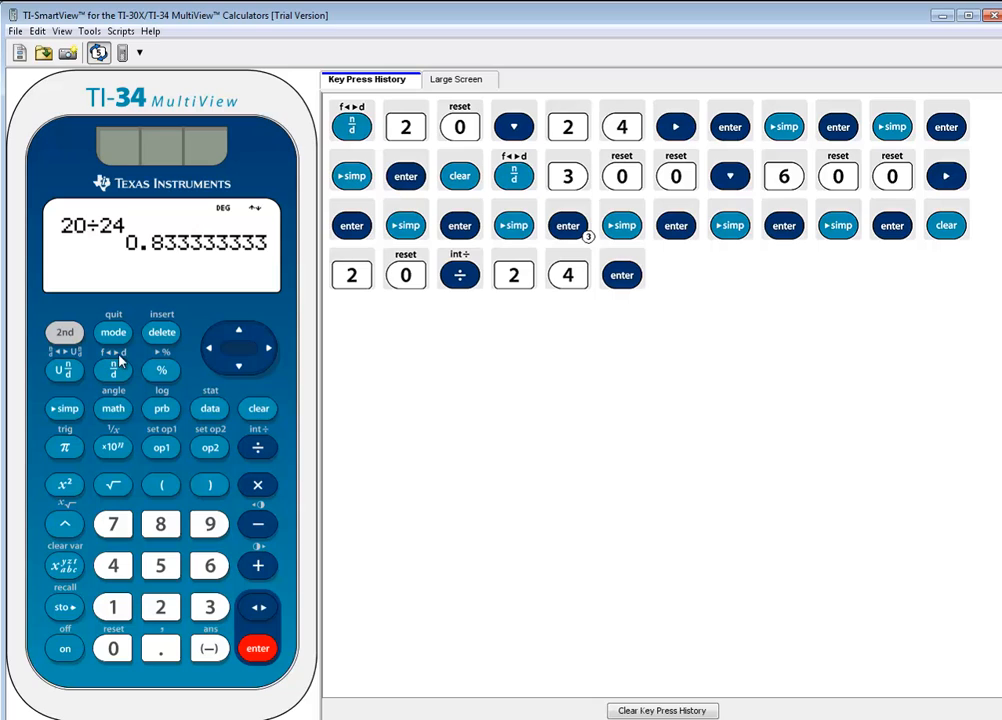
pyautogui.click(64, 332)
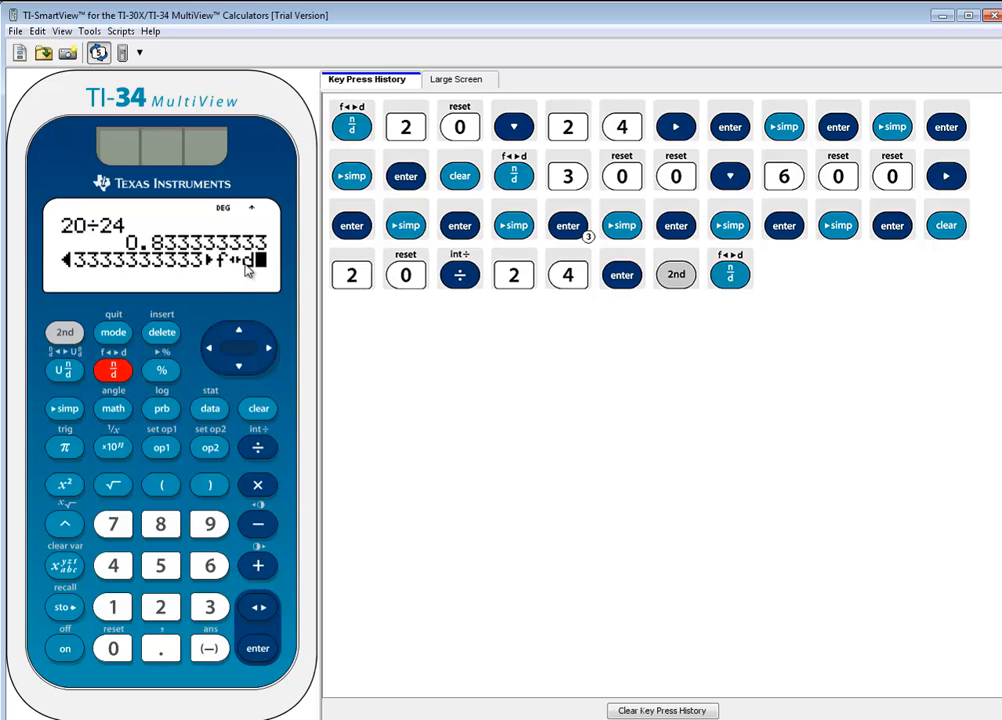
pyautogui.click(256, 648)
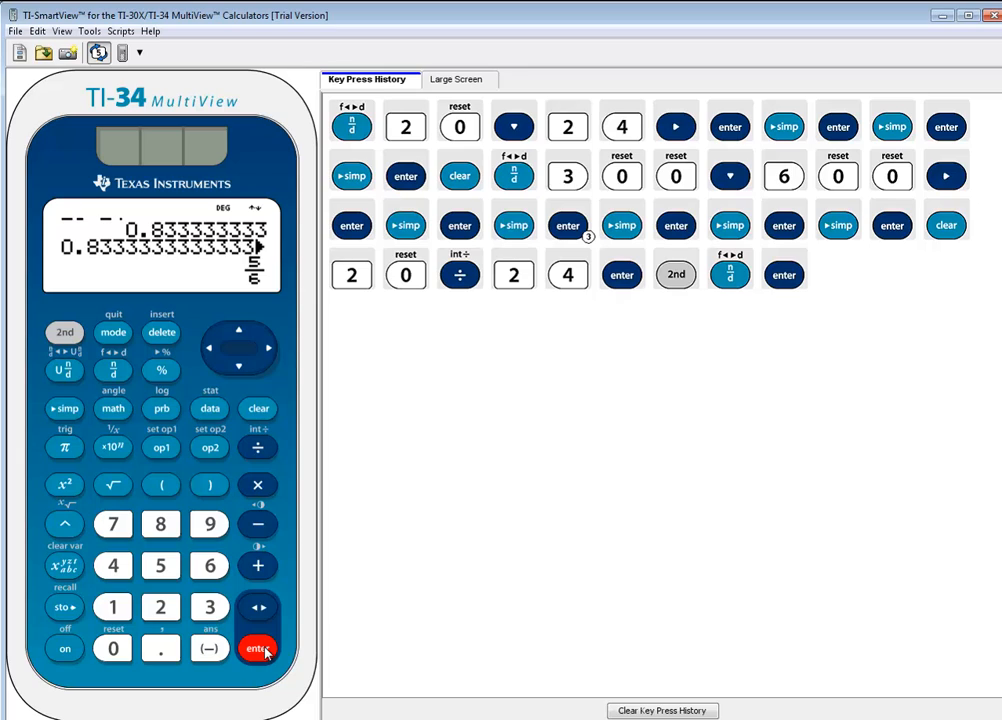
pyautogui.moveTo(266, 636)
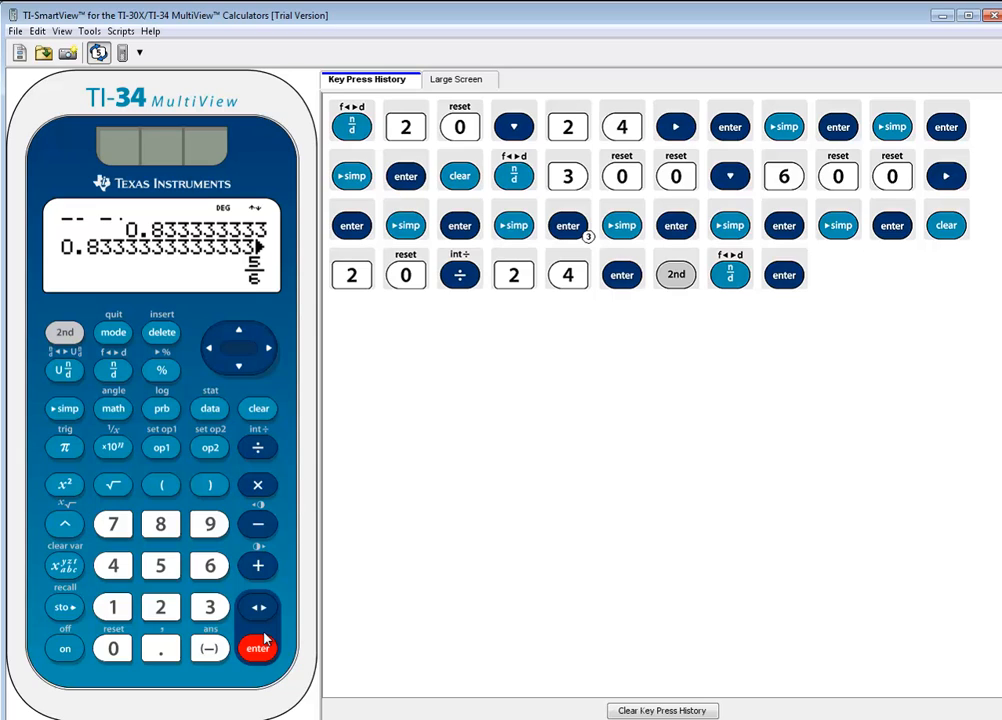
pyautogui.moveTo(220, 608)
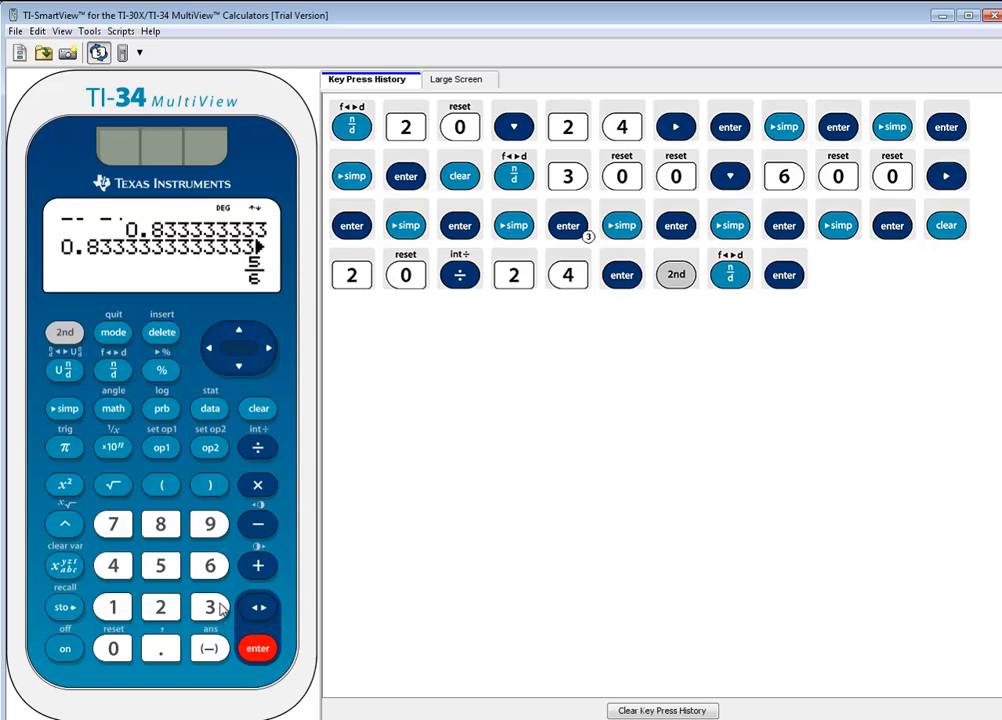
# Compute 300÷600, giving the decimal 0.5
pyautogui.click(208, 608)
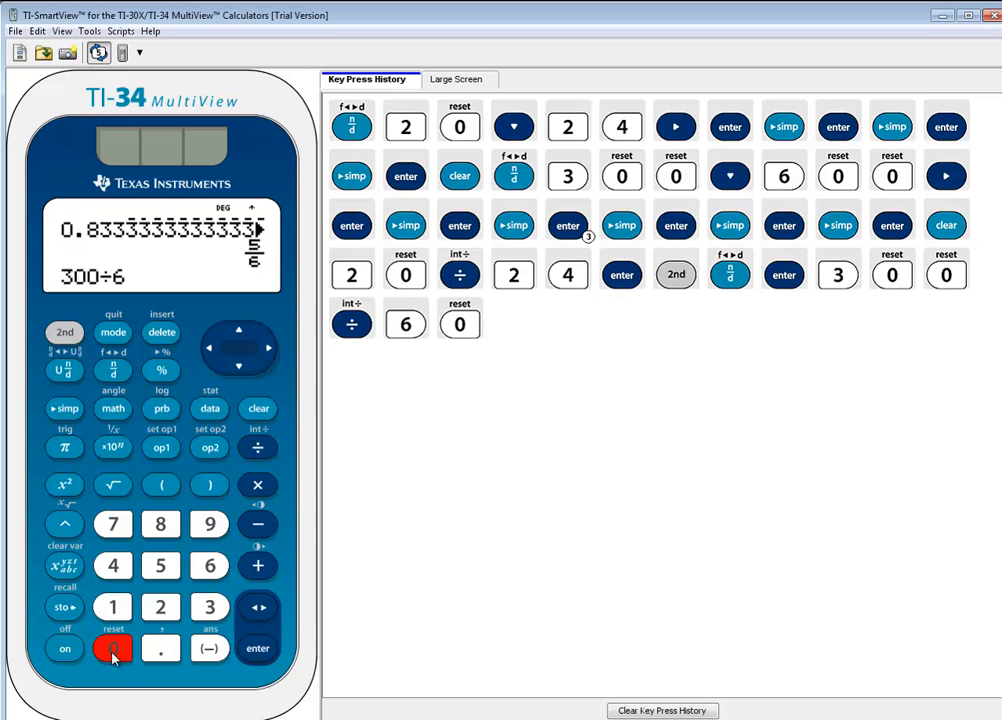
pyautogui.click(256, 648)
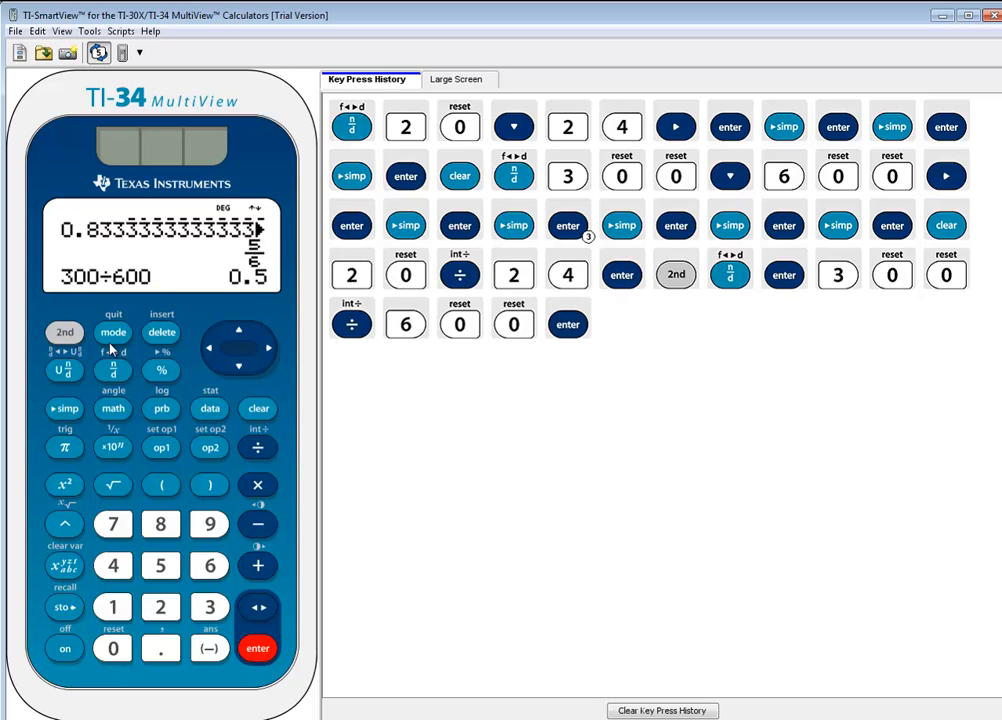
pyautogui.moveTo(184, 358)
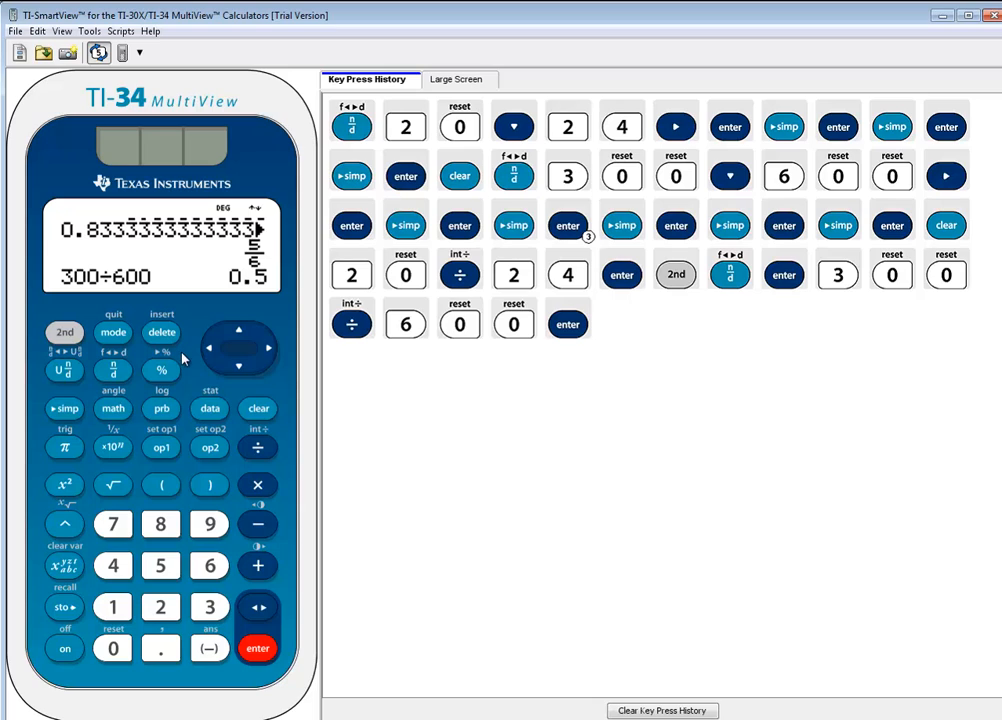
# Convert 0.5 to the fraction 5/10 with 2nd f↔d
pyautogui.click(64, 332)
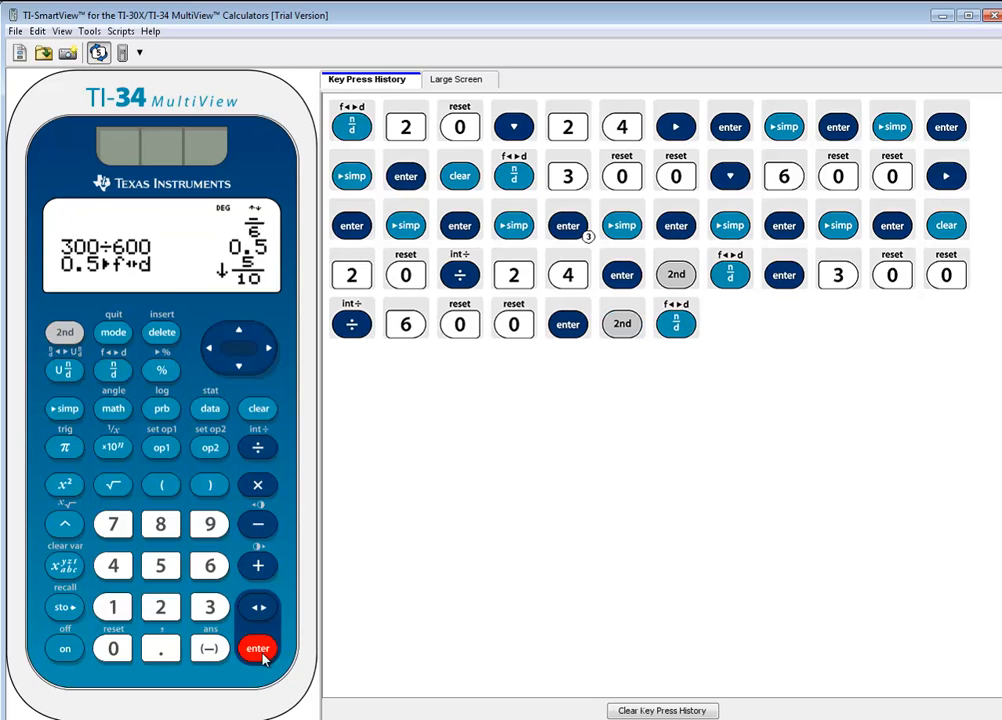
pyautogui.click(256, 648)
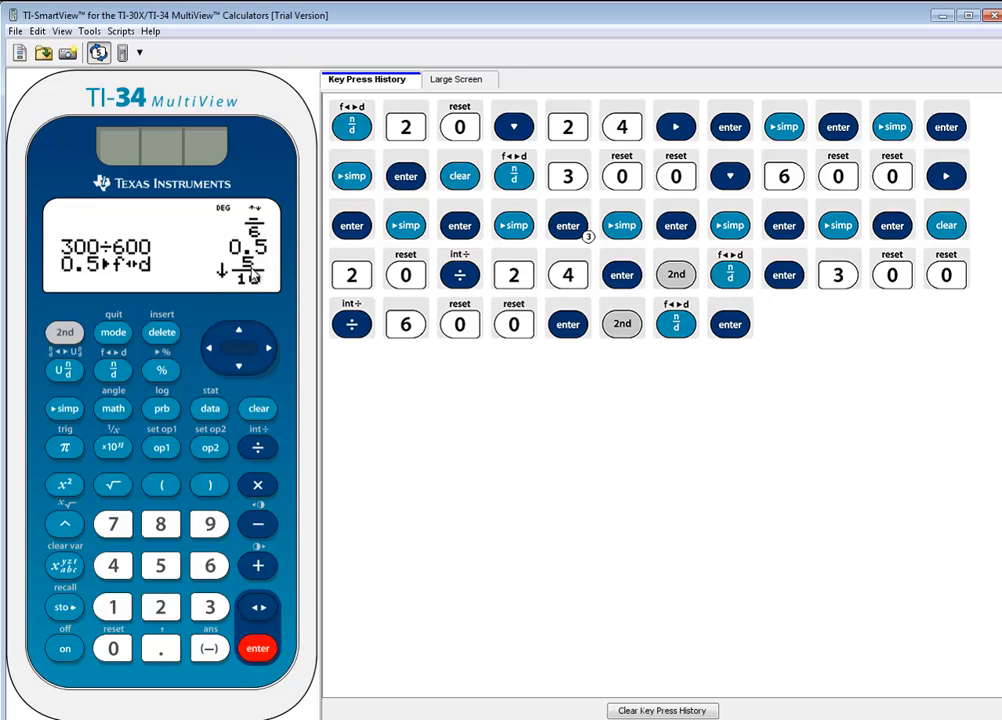
pyautogui.moveTo(252, 290)
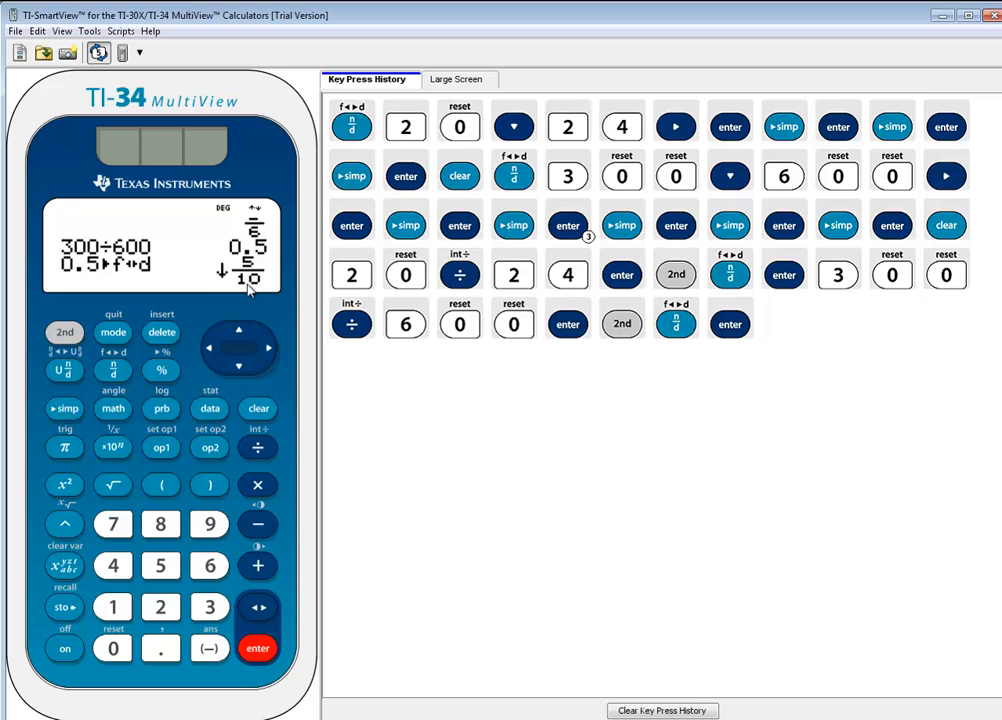
pyautogui.moveTo(308, 312)
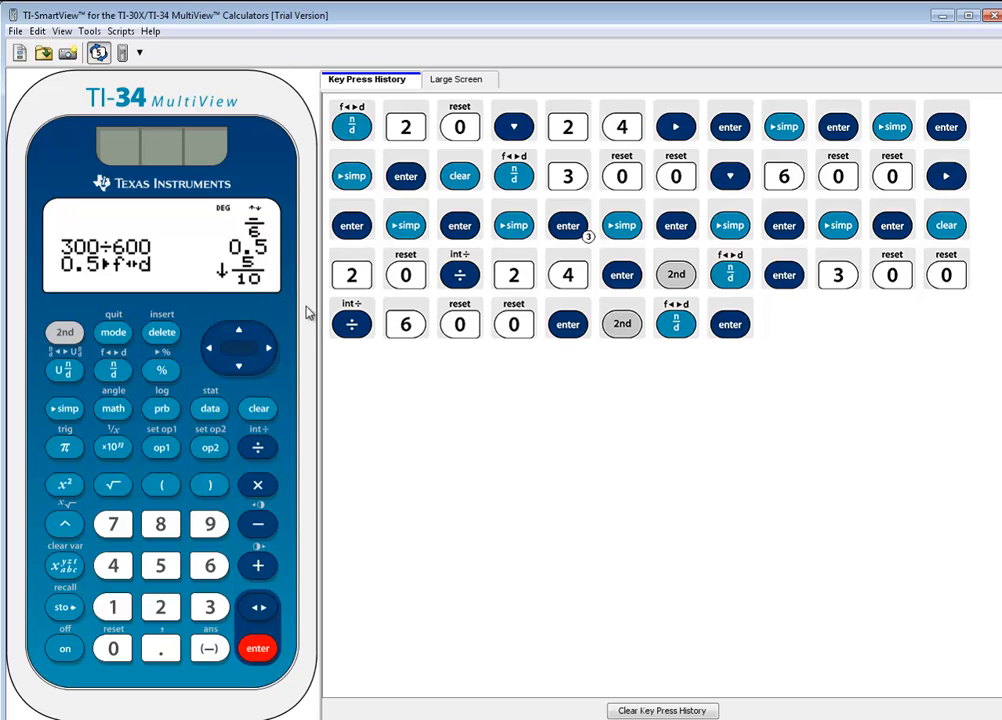
# Simplify 5/10 to 1/2, reported with common factor 5
pyautogui.click(64, 408)
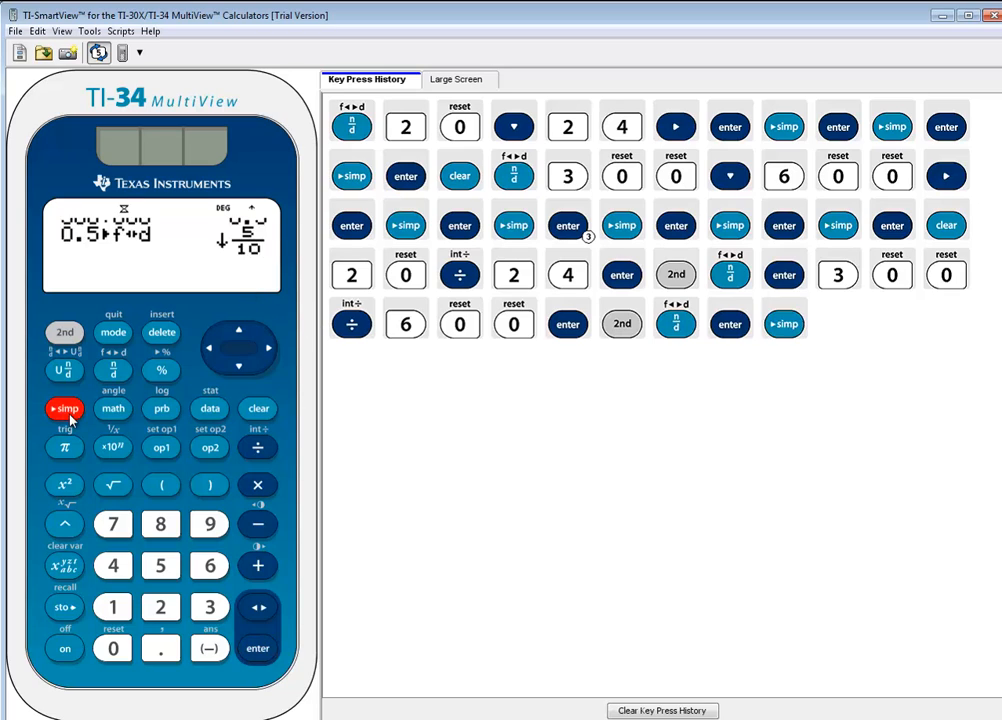
pyautogui.click(256, 648)
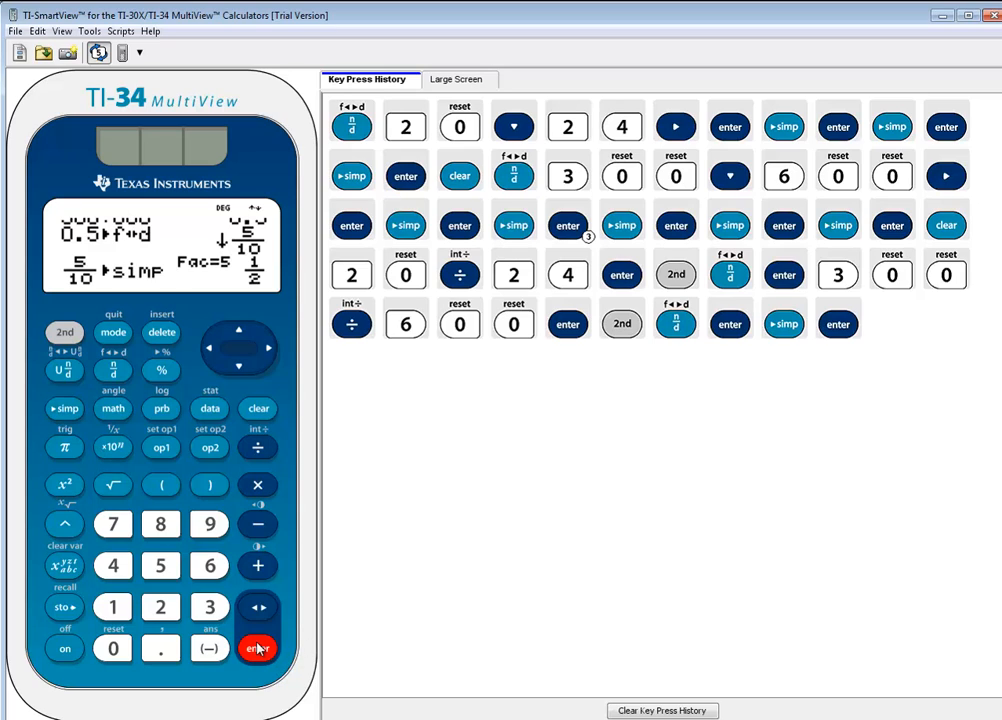
pyautogui.moveTo(364, 568)
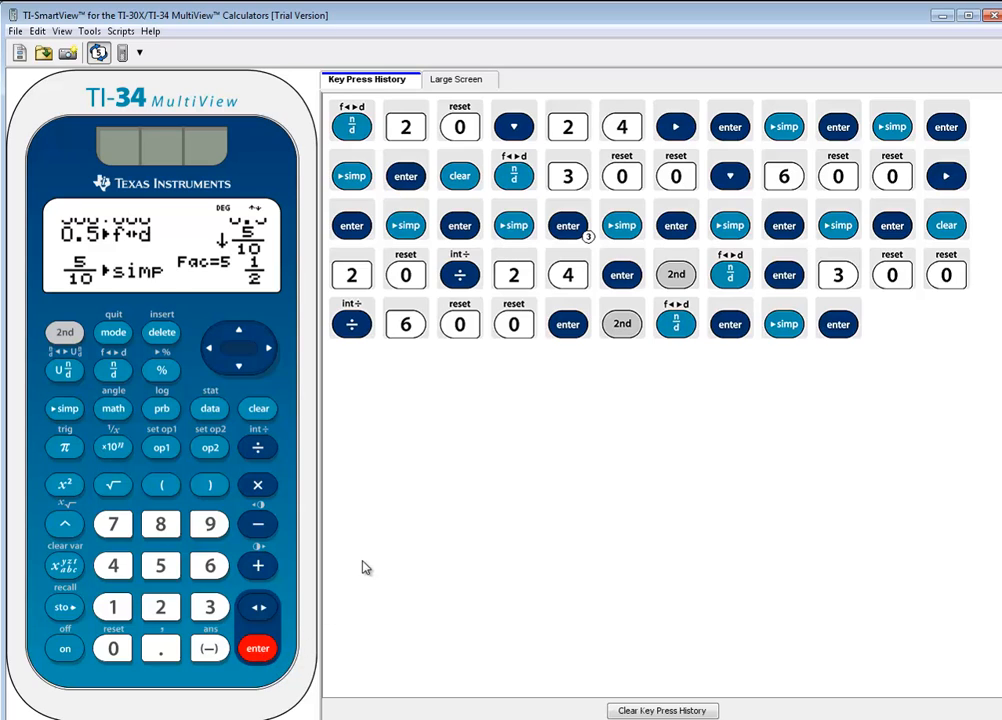
pyautogui.moveTo(126, 442)
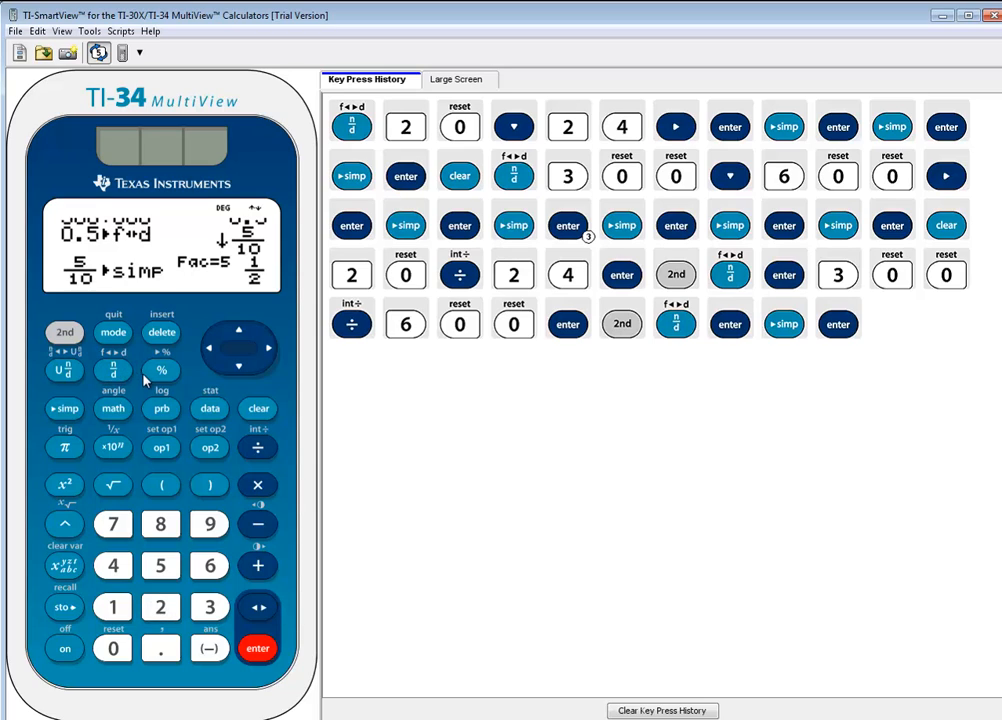
pyautogui.moveTo(218, 558)
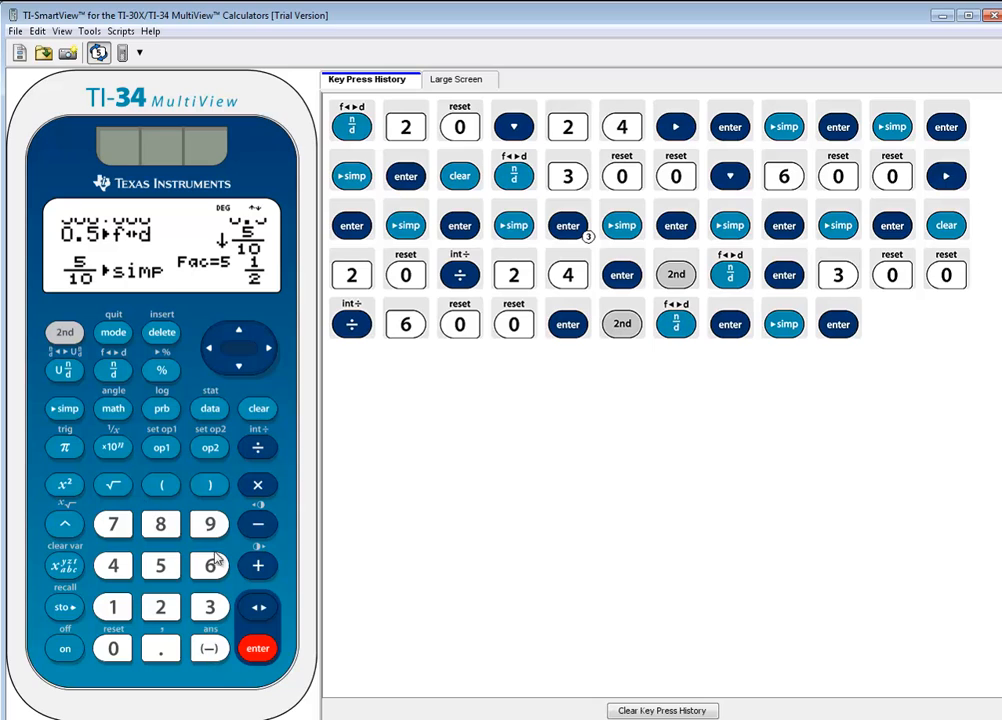
# Clear the earlier work and enter the fraction 20/24 again
pyautogui.click(258, 408)
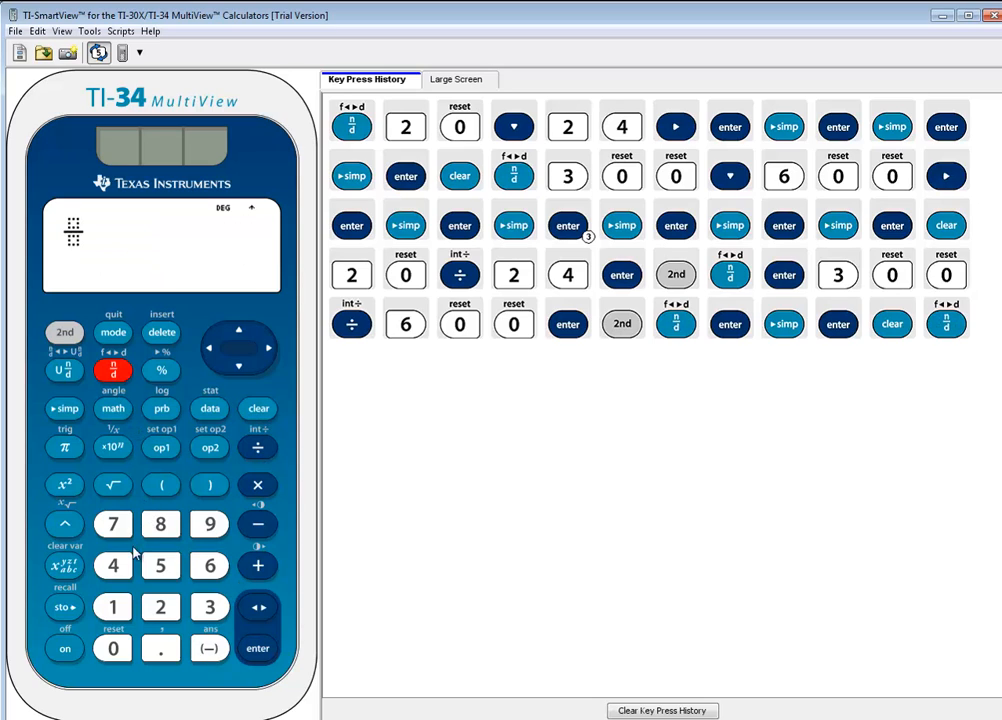
pyautogui.click(112, 648)
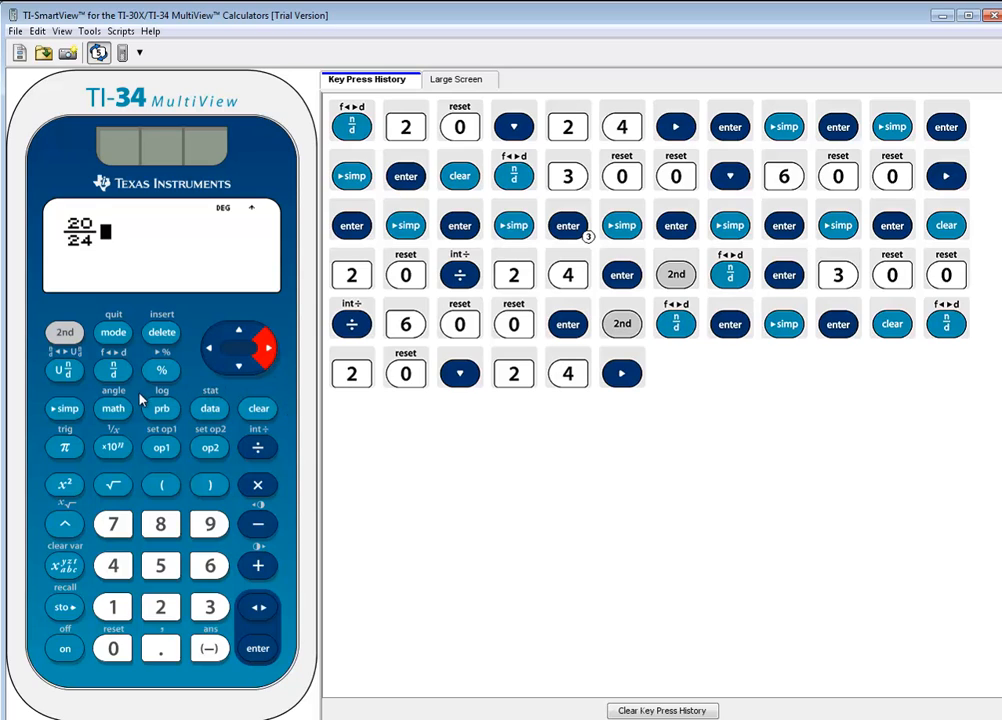
pyautogui.moveTo(110, 368)
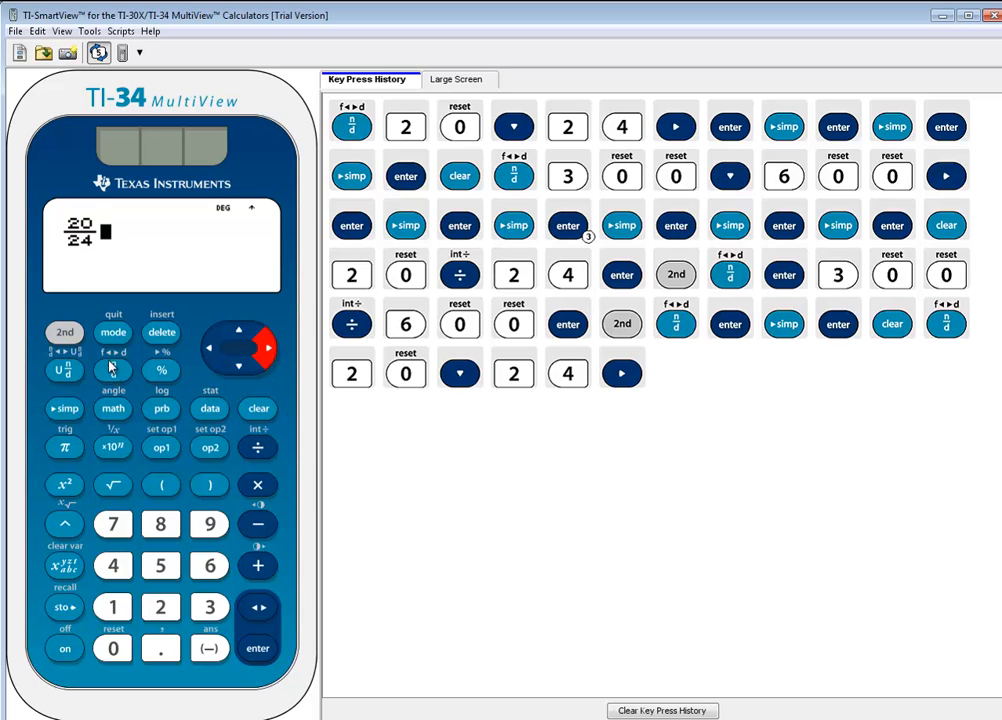
# Convert 20/24 to 0.833333333 with f↔d, then start converting it back
pyautogui.click(64, 332)
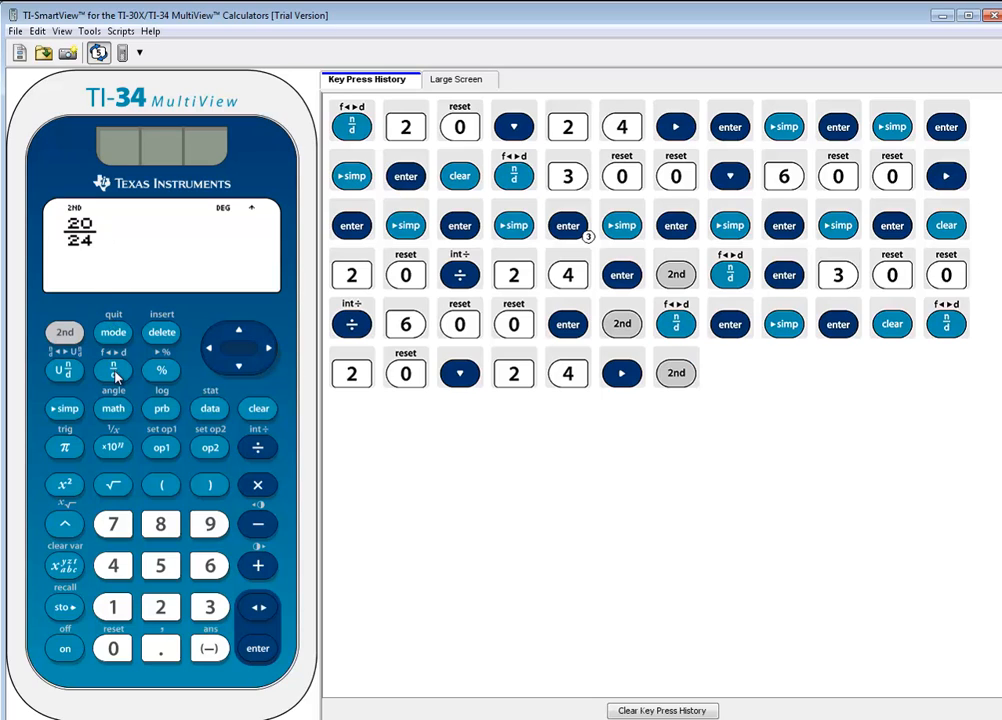
pyautogui.click(256, 648)
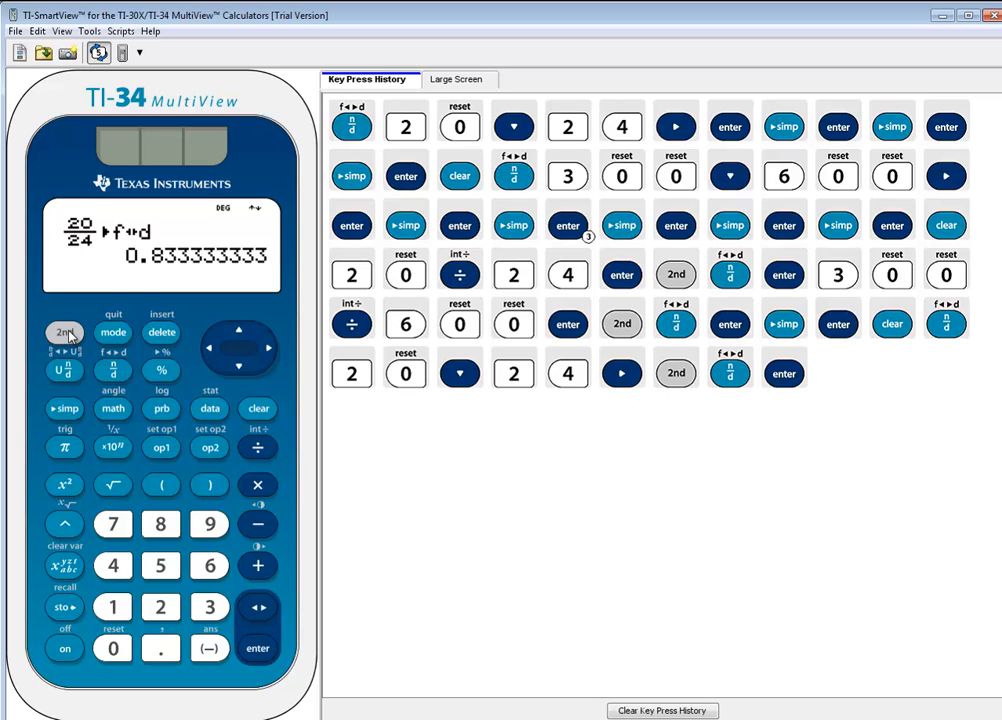
pyautogui.click(256, 648)
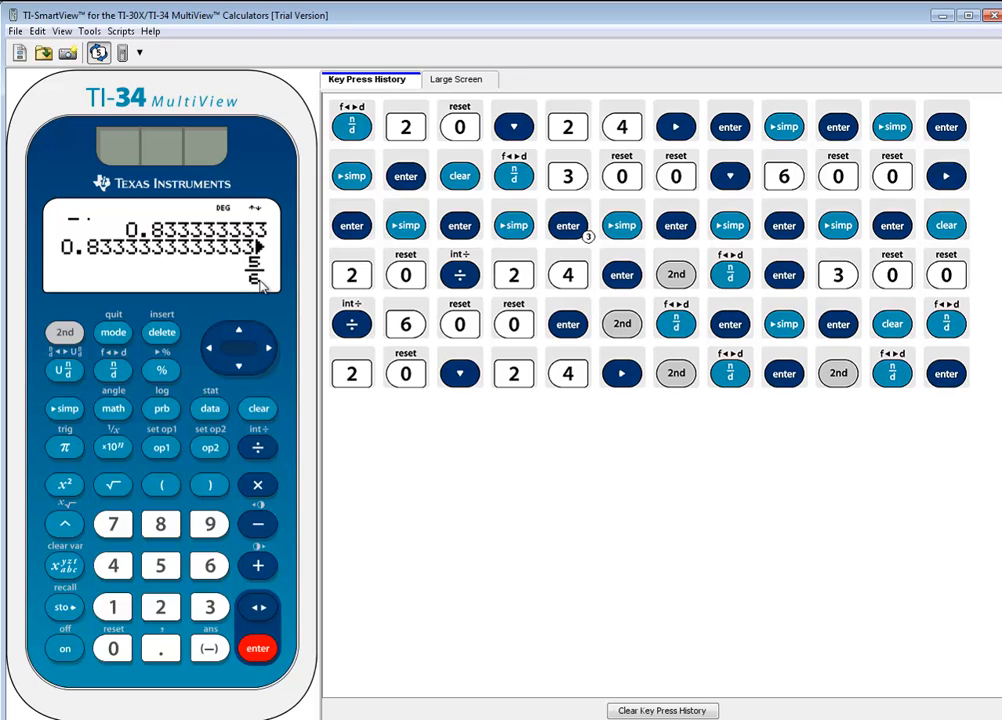
pyautogui.moveTo(192, 472)
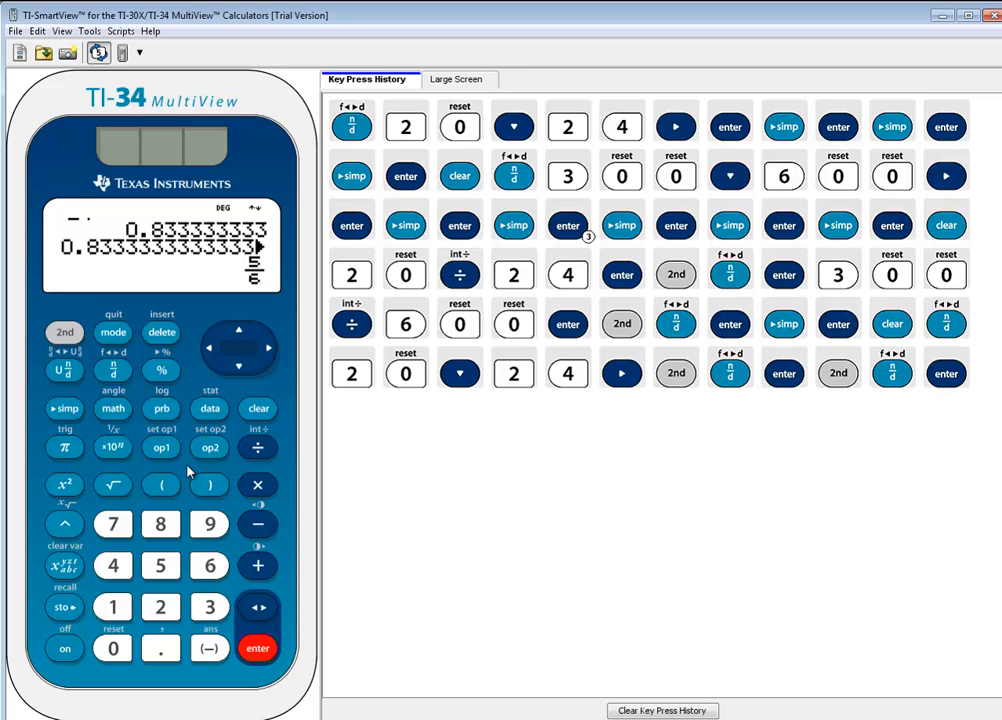
pyautogui.moveTo(190, 476)
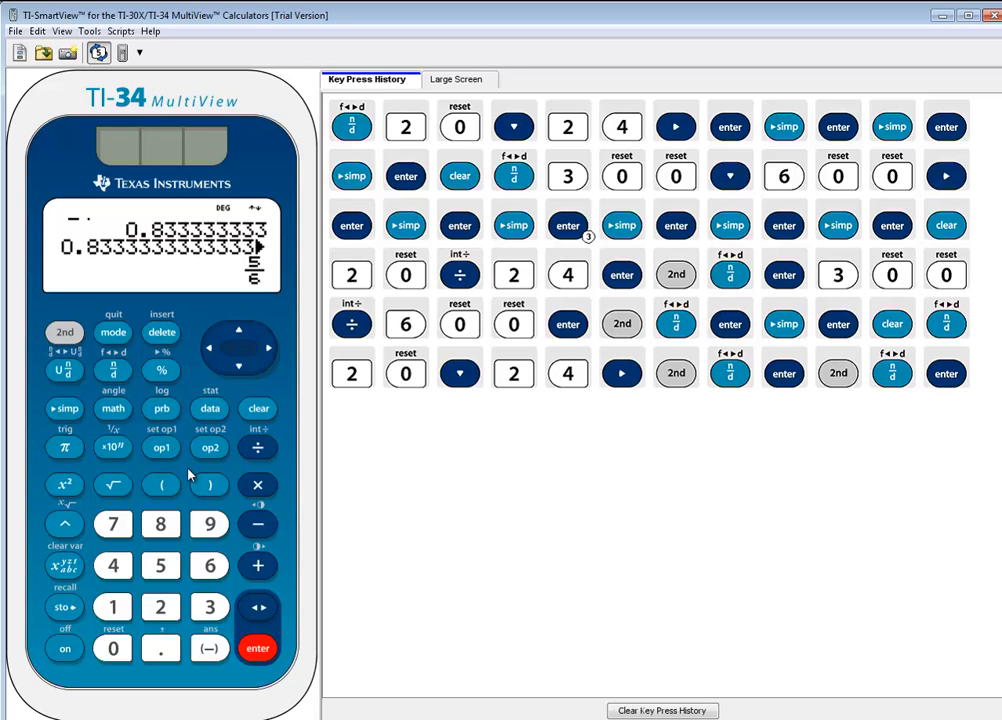
pyautogui.moveTo(192, 480)
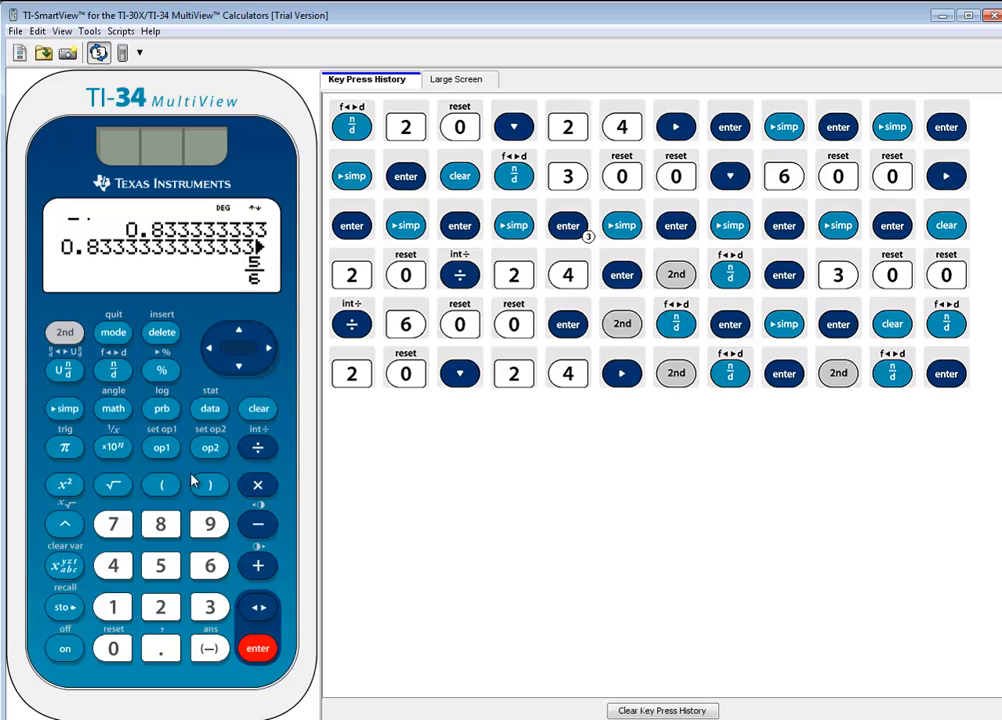